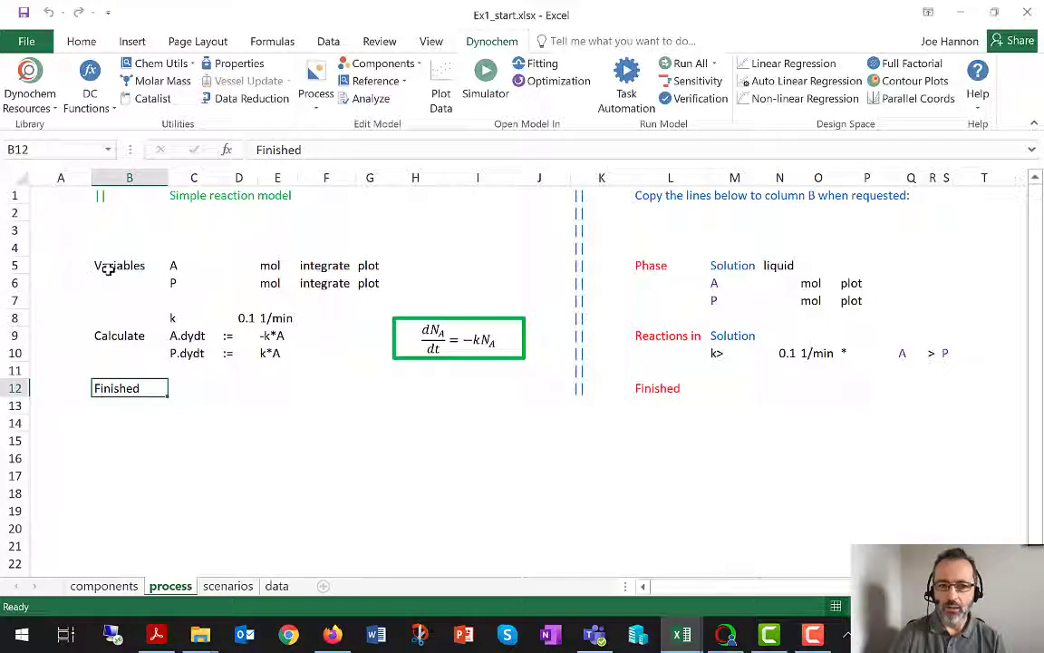
Step: Examine the process sheet's Variables rows and Phase block with A, P, k> and Finished
left_click(129, 264)
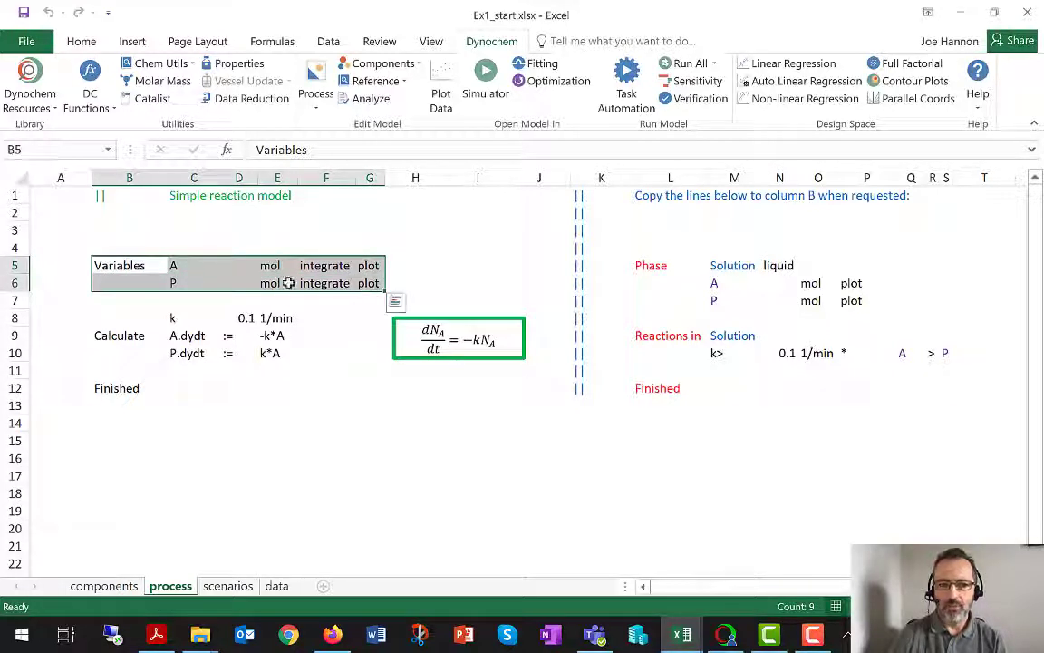
left_click(128, 265)
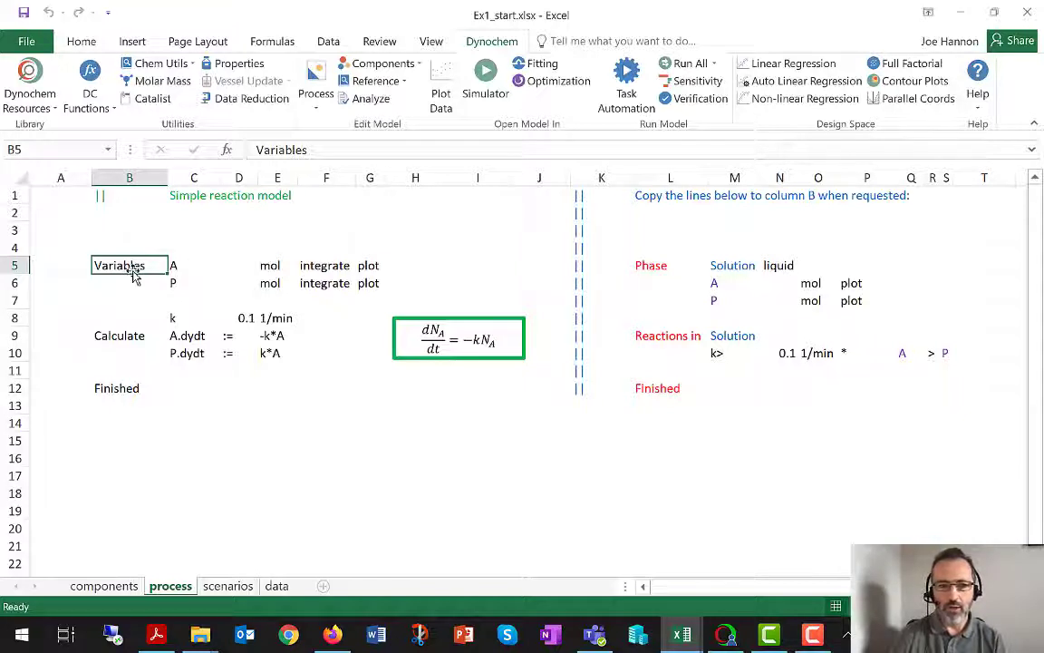
left_click(601, 177)
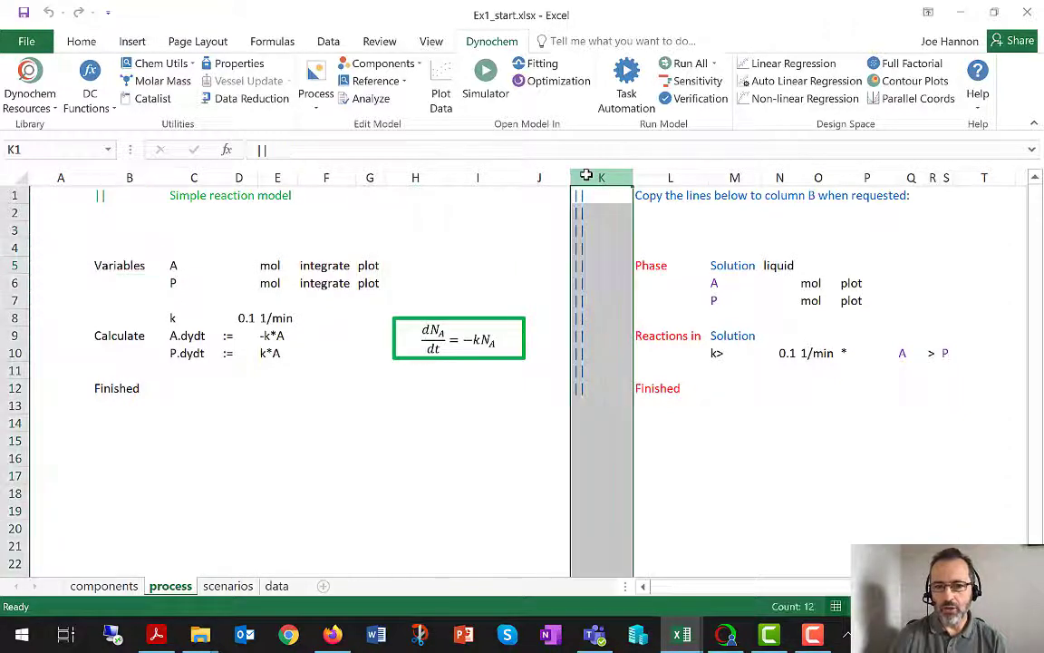
left_click(670, 265)
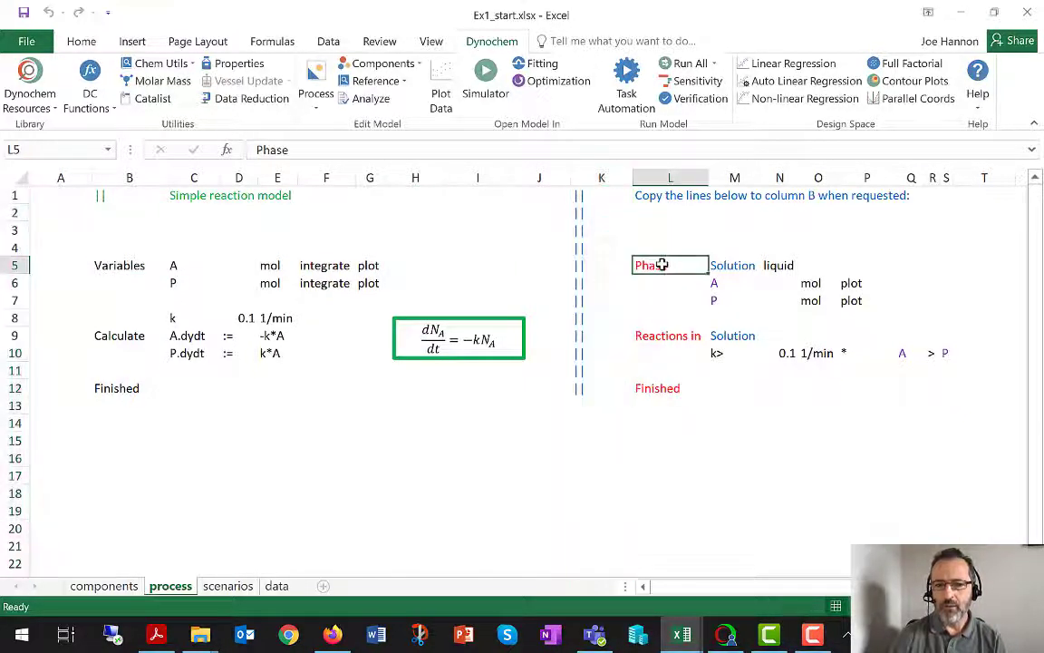
left_click_drag(651, 264, 951, 394)
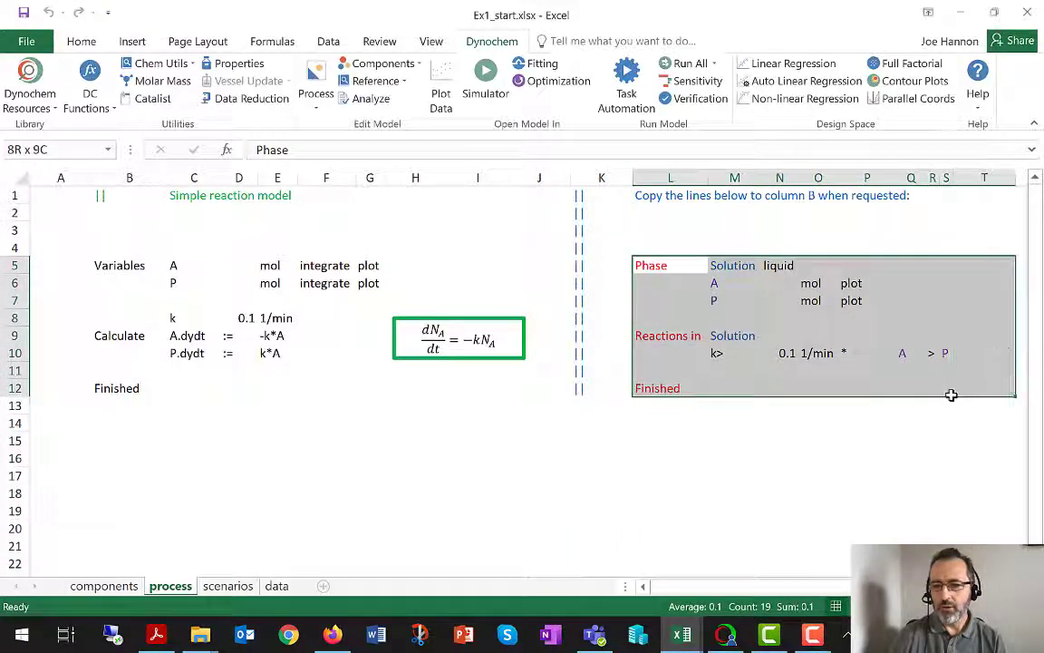
left_click(670, 265)
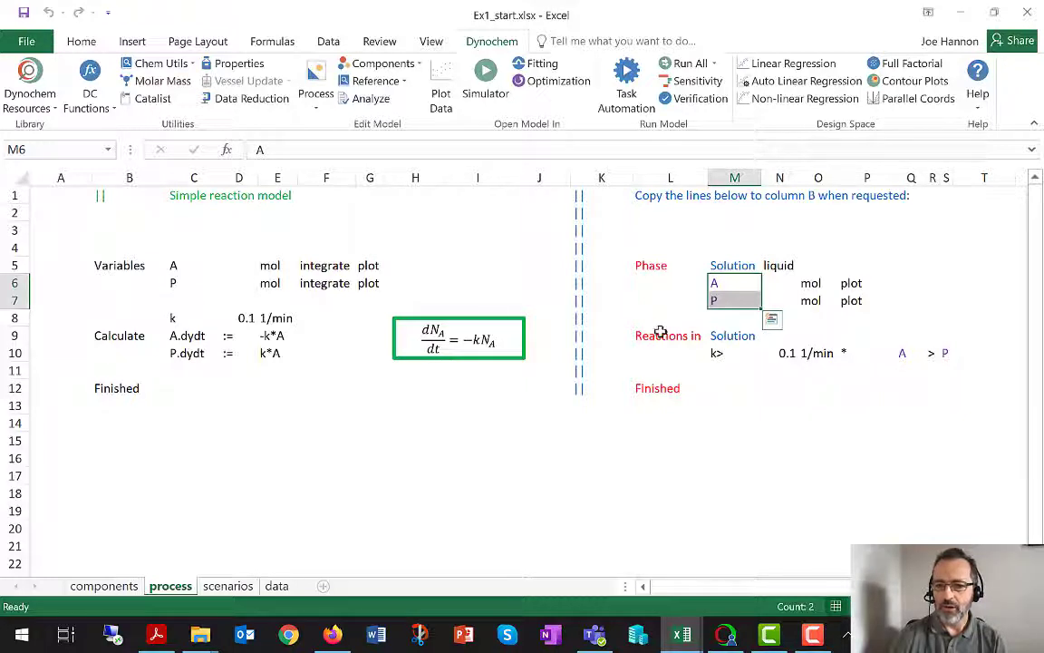
left_click(670, 335)
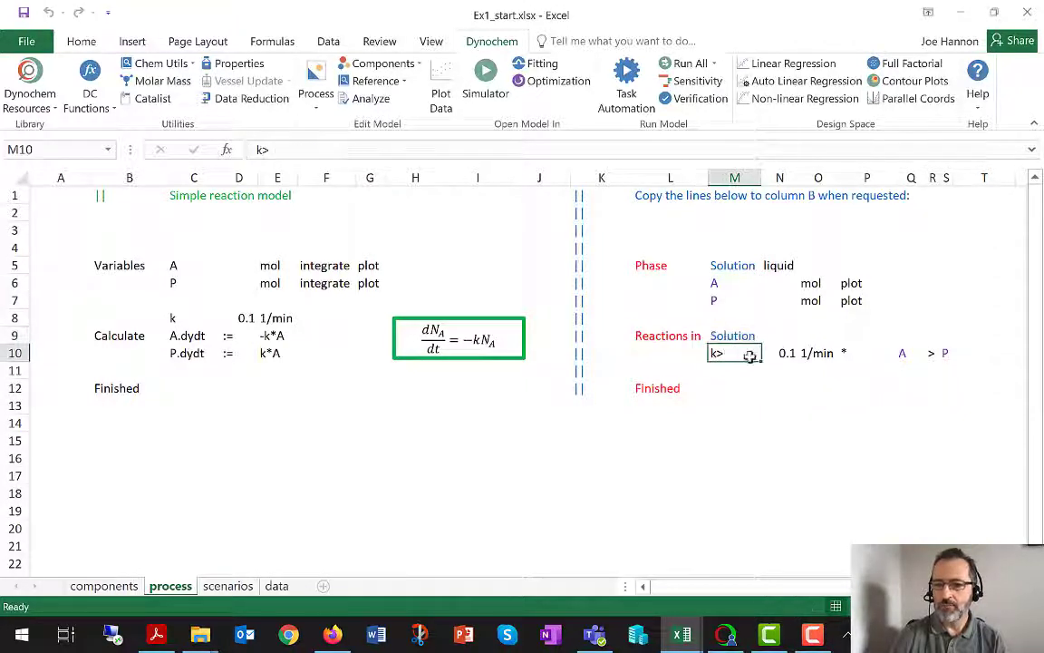
left_click(866, 353)
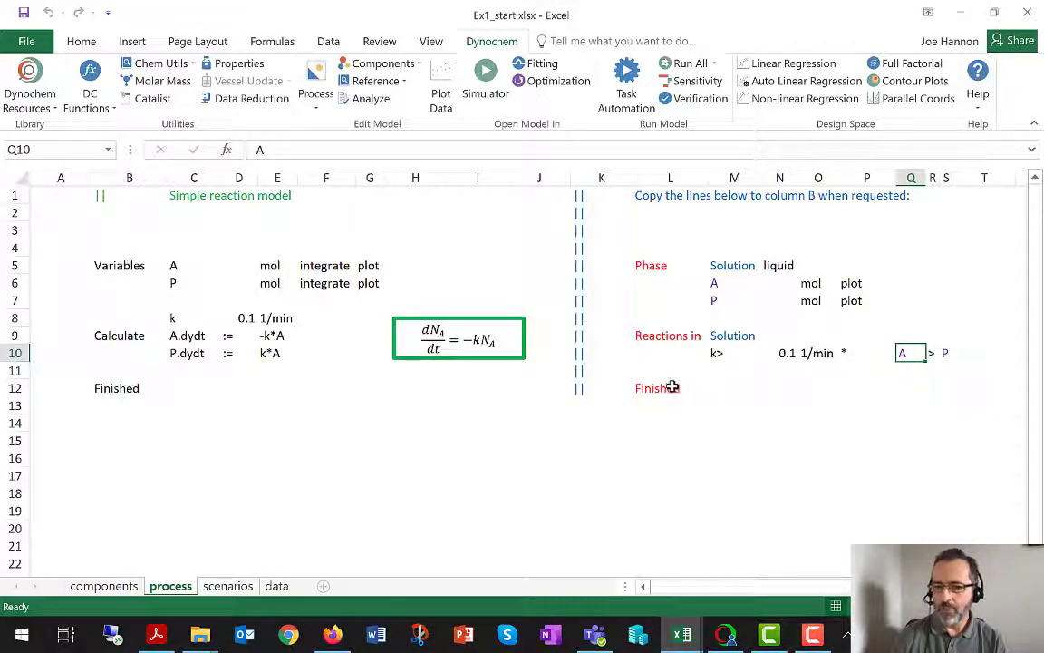
left_click(670, 388)
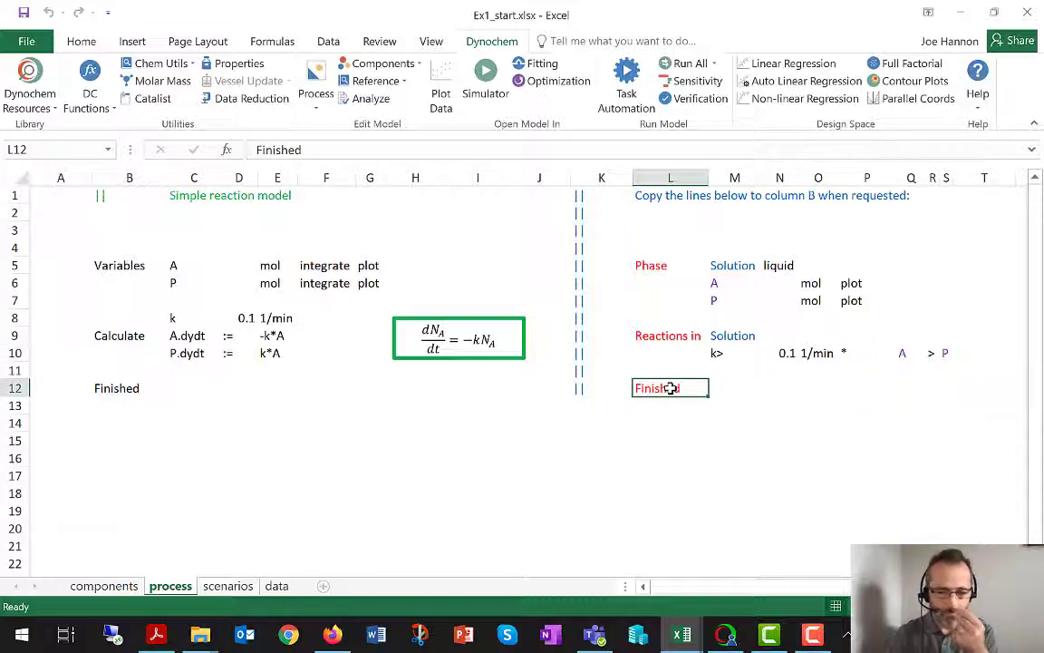
left_click_drag(671, 265, 939, 389)
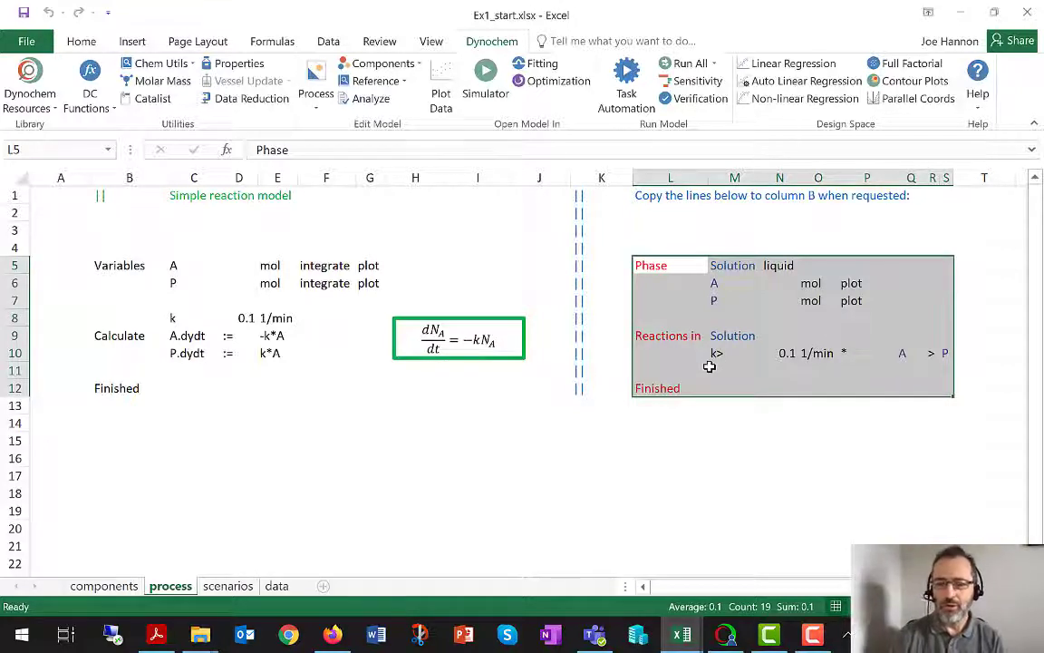
mouse_move(666, 319)
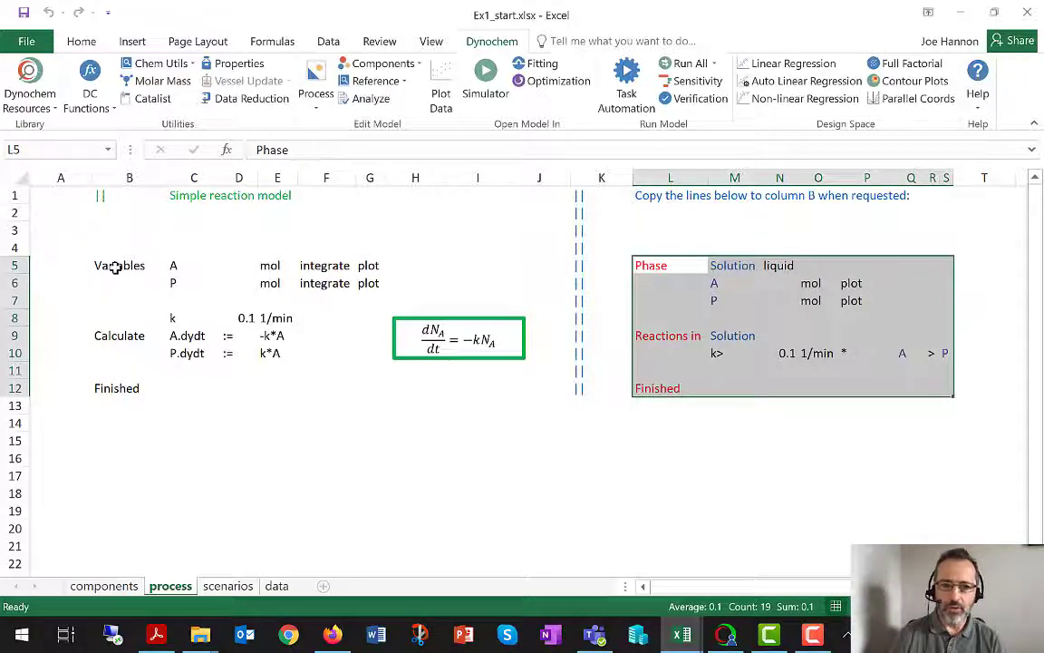
Step: Review variable A's definition: mol unit, integrate and plot settings
left_click(118, 265)
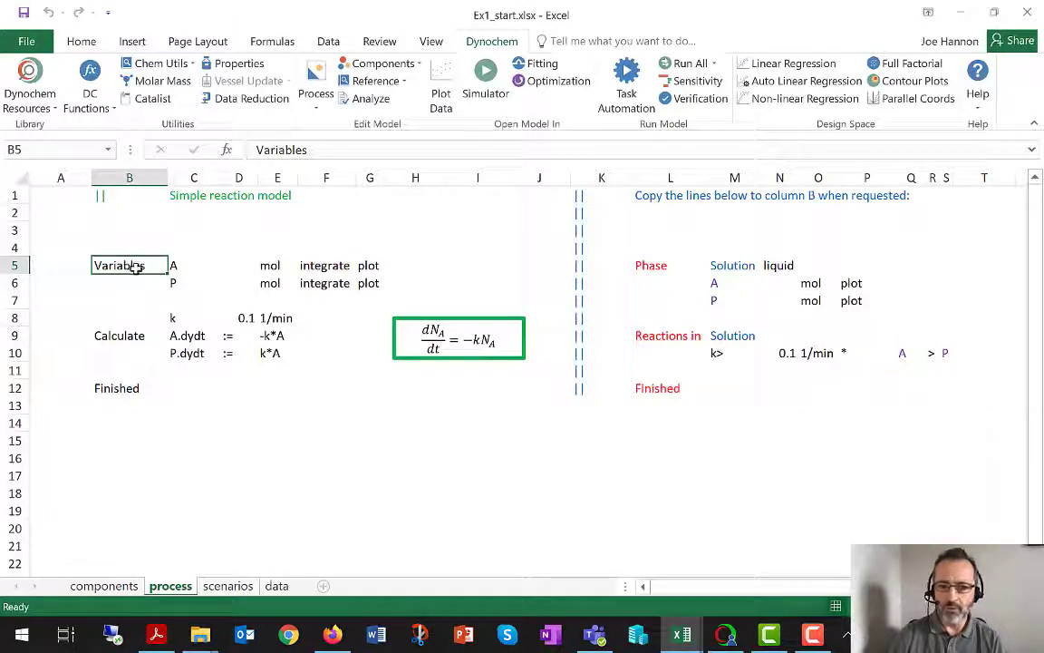
mouse_move(156, 270)
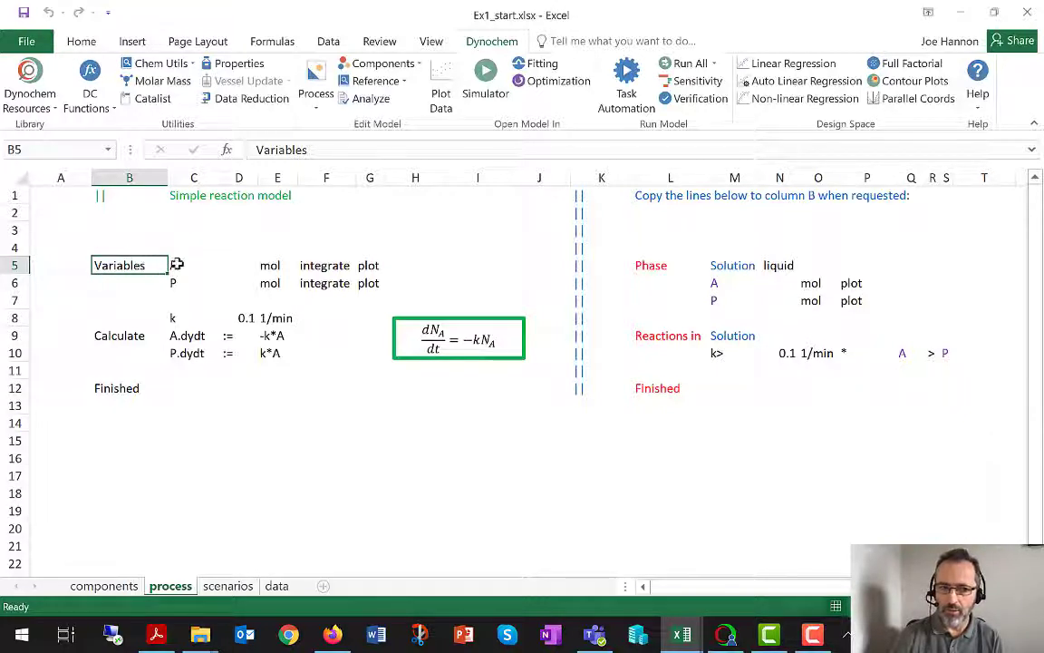
left_click(193, 264)
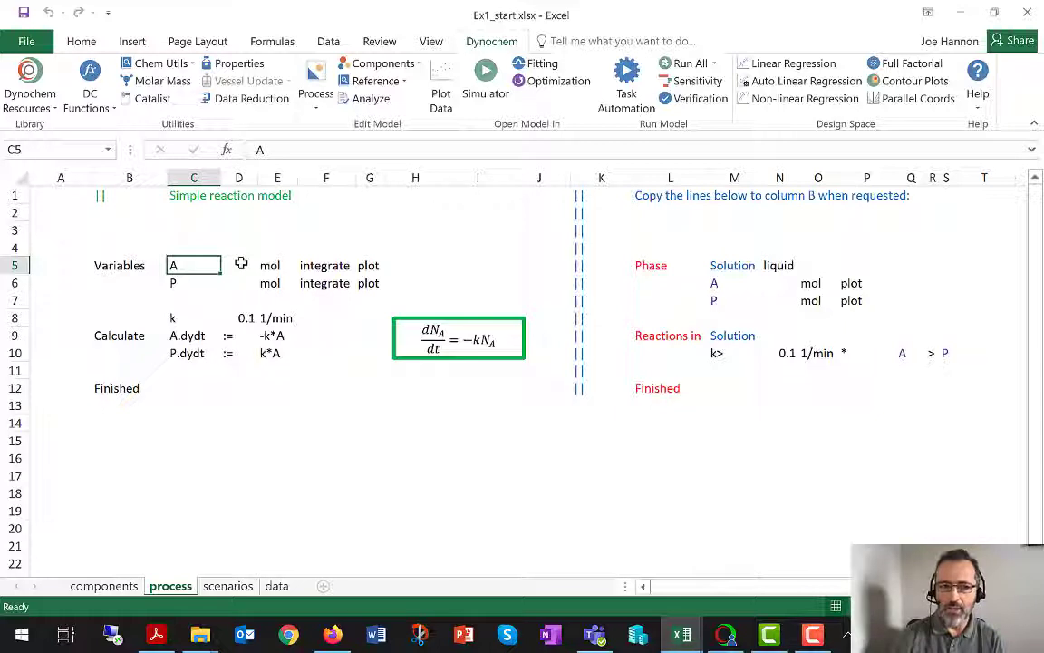
left_click(276, 265)
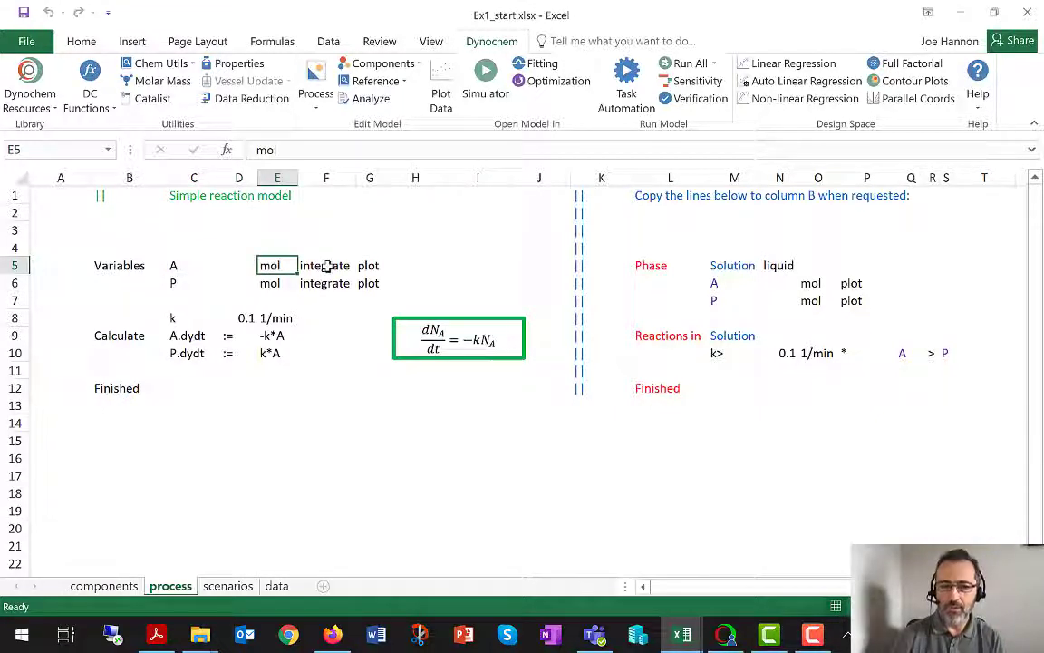
left_click(325, 265)
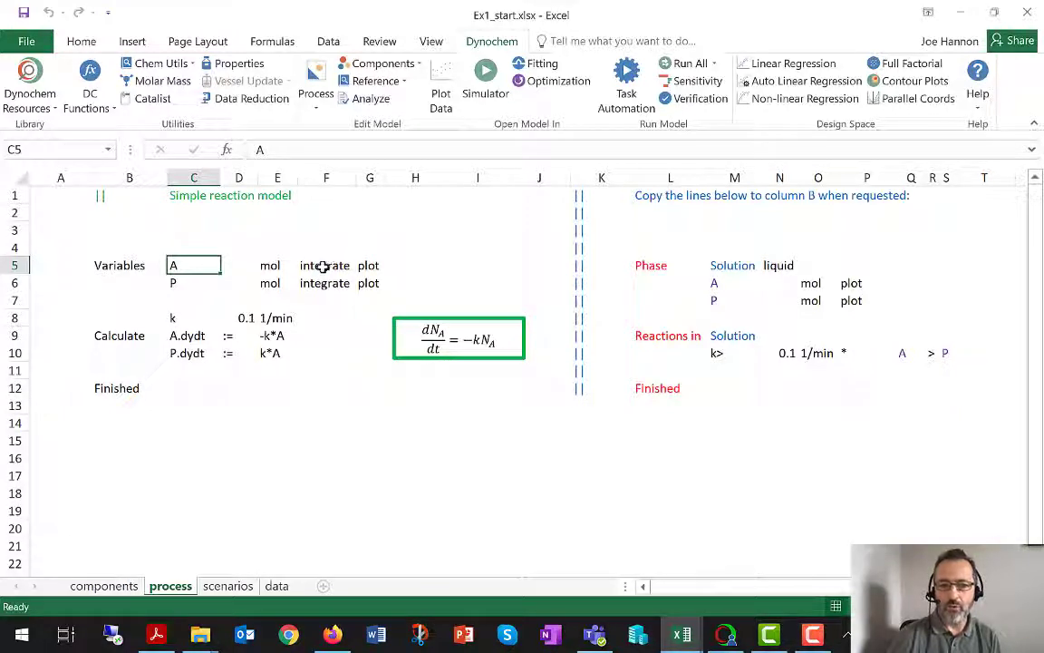
left_click(325, 265)
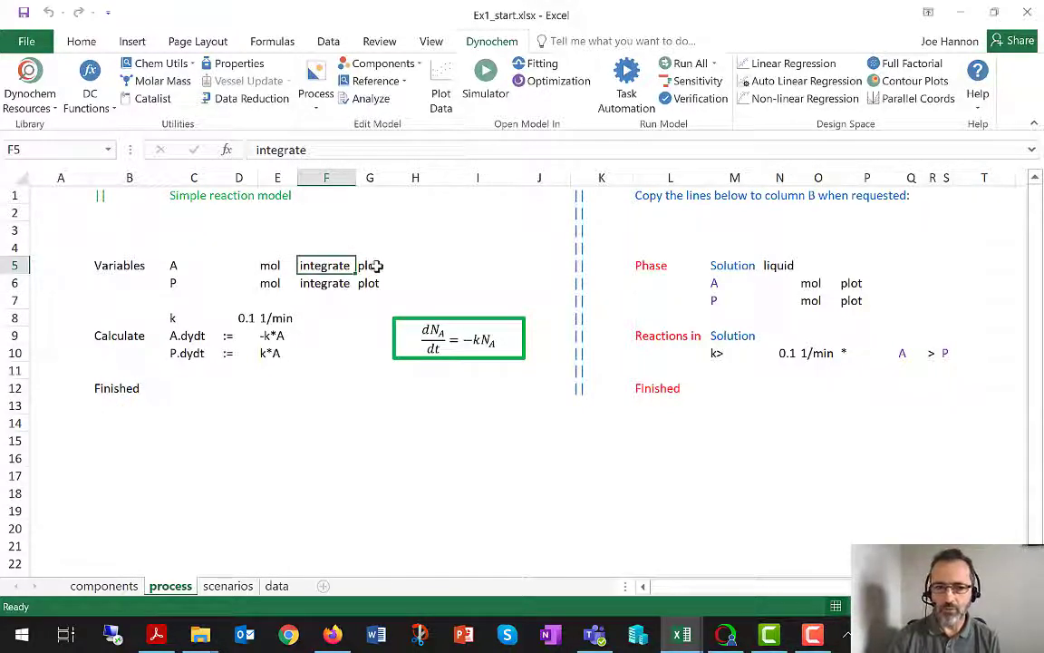
left_click(369, 265)
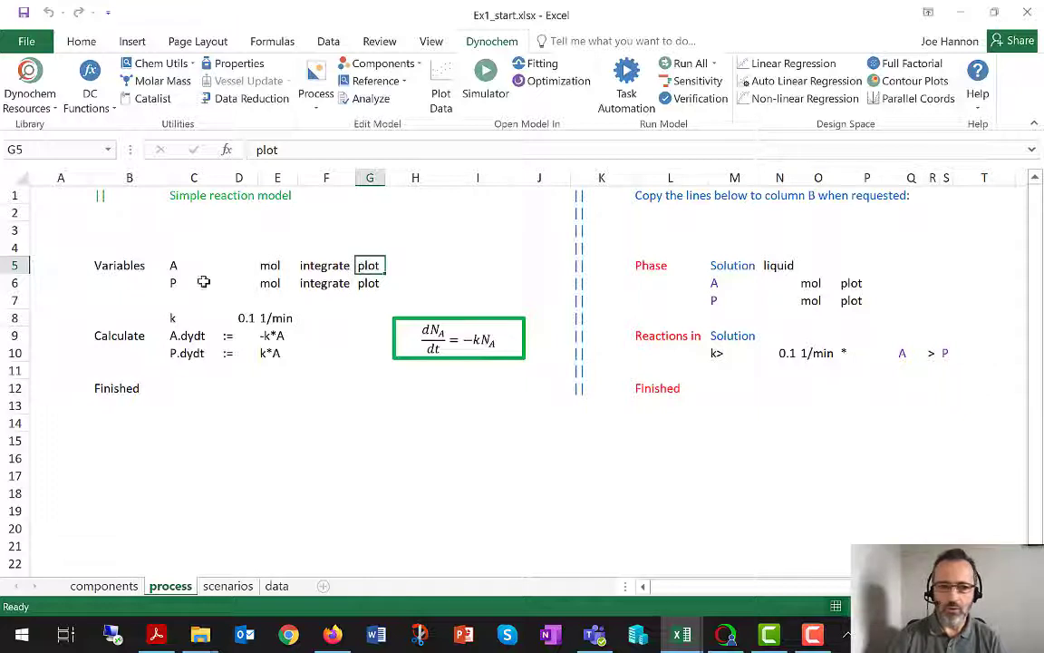
Step: Review variable P's row and the empty cells beside A and P
left_click(194, 282)
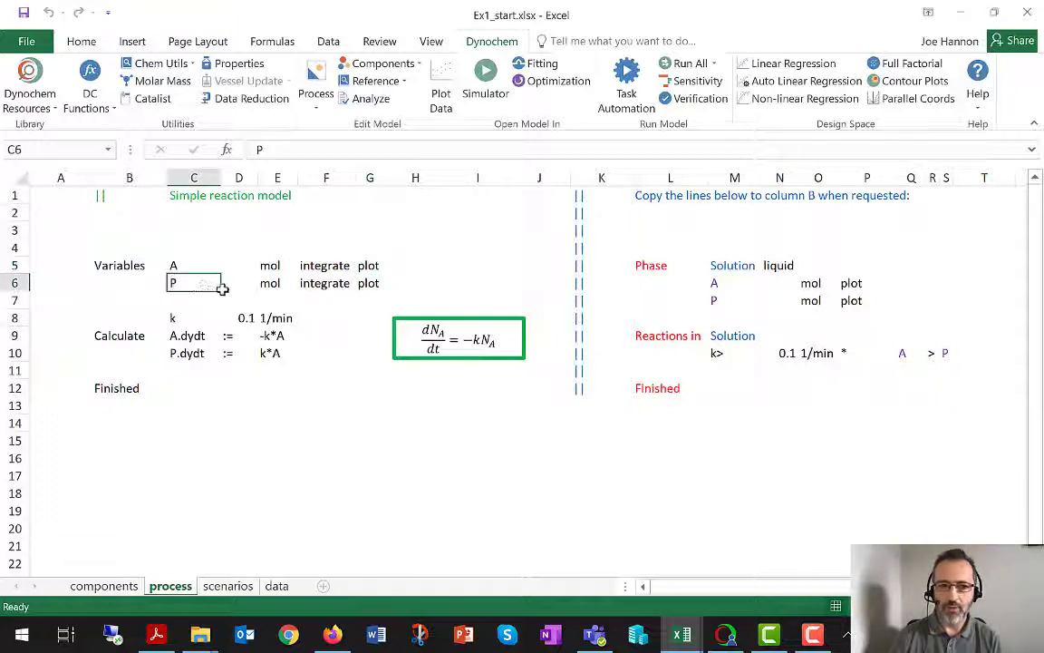
left_click_drag(194, 283, 369, 283)
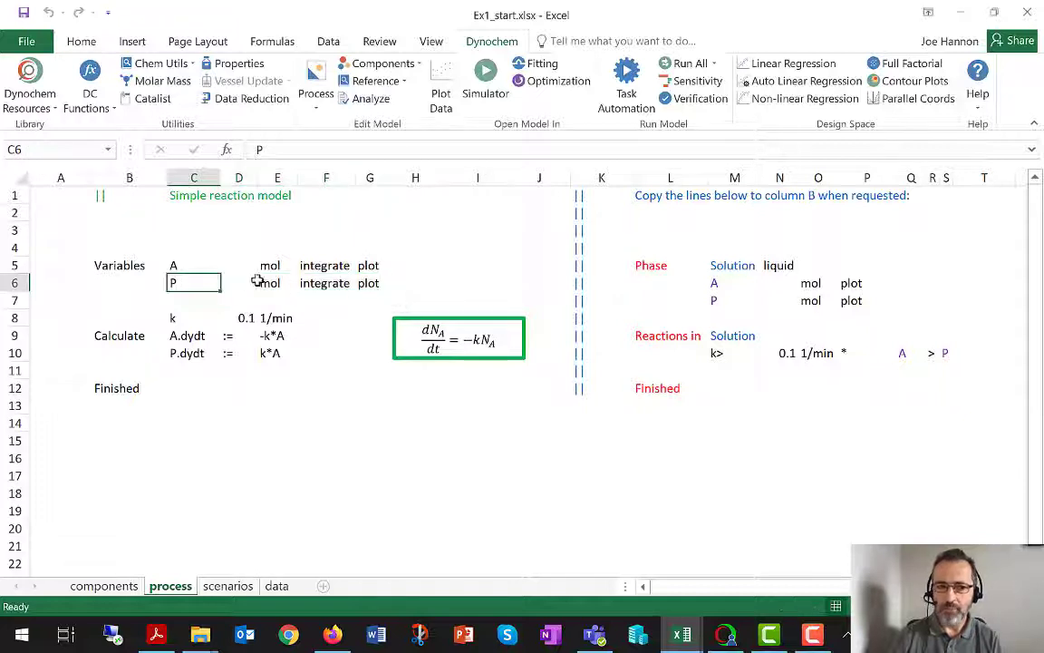
left_click(238, 273)
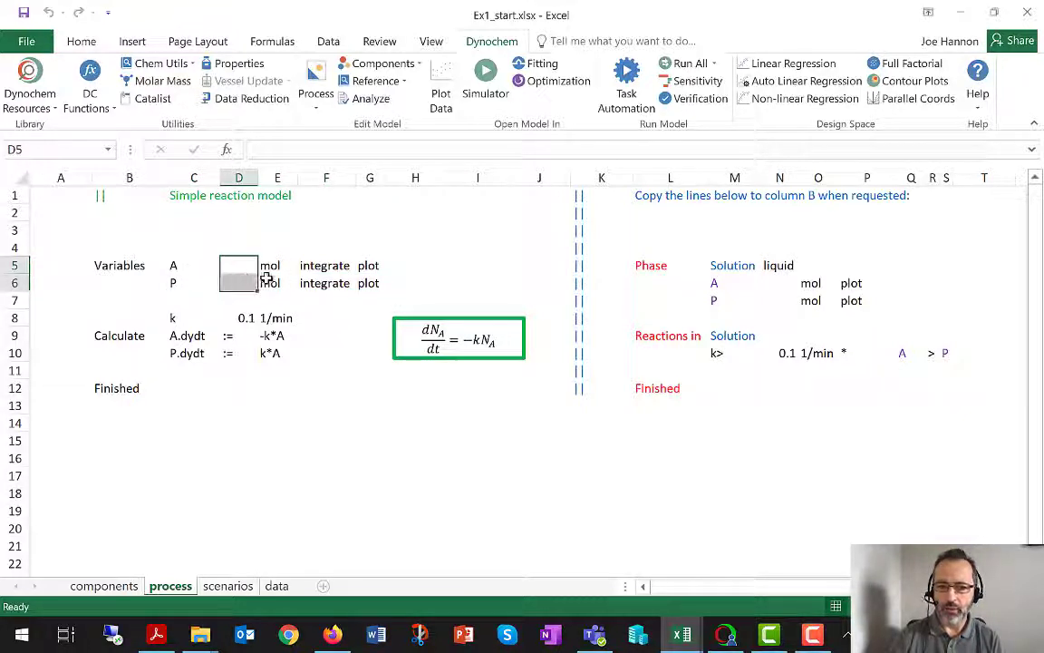
left_click(325, 283)
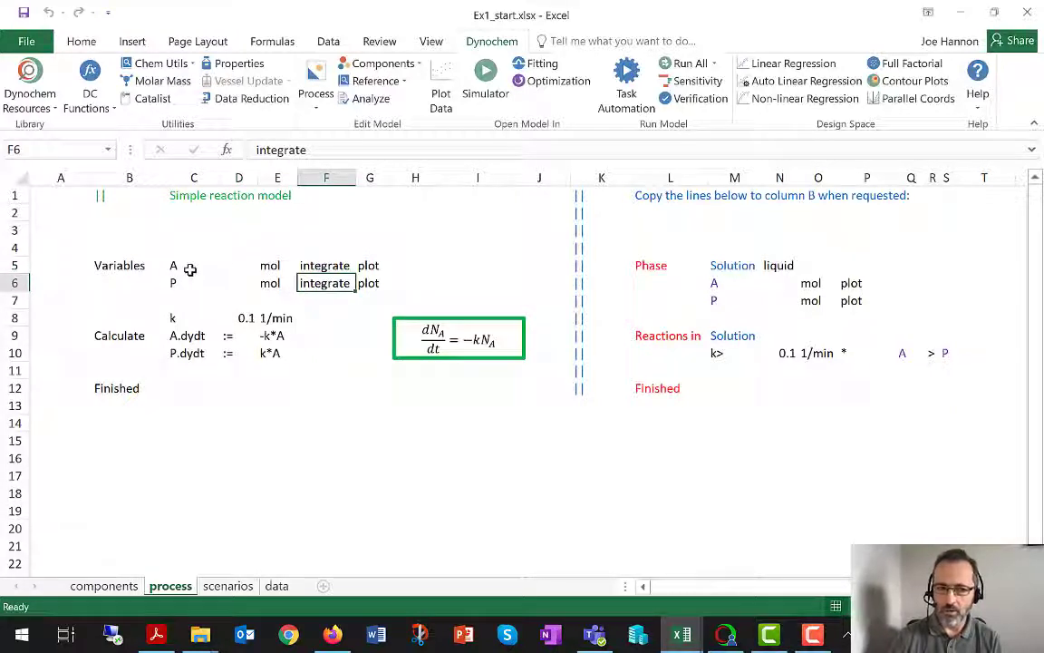
mouse_move(185, 299)
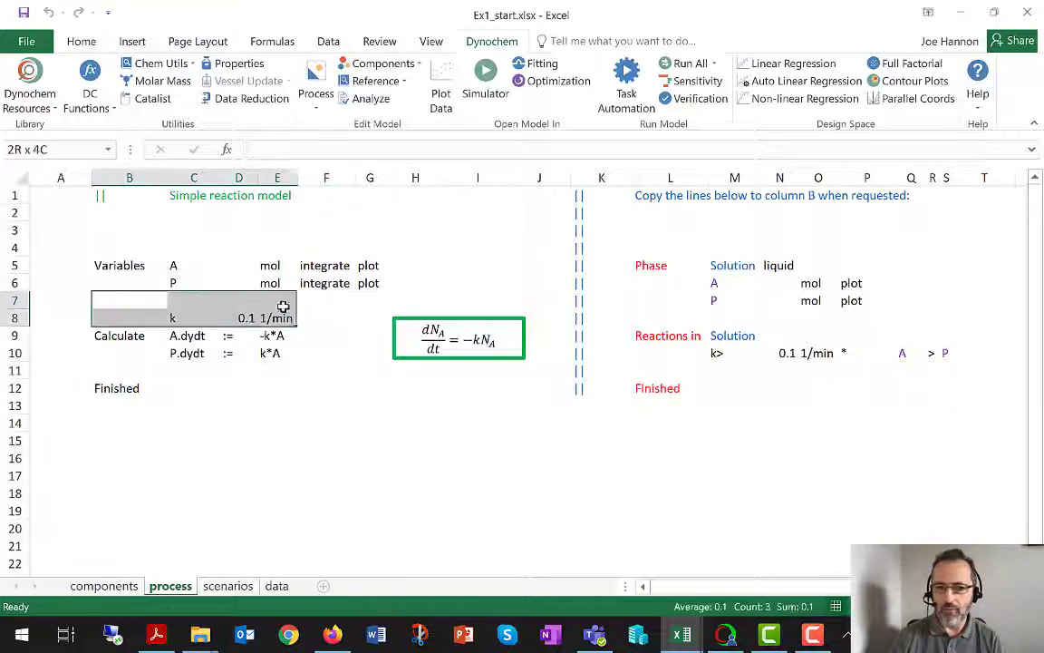
left_click(129, 300)
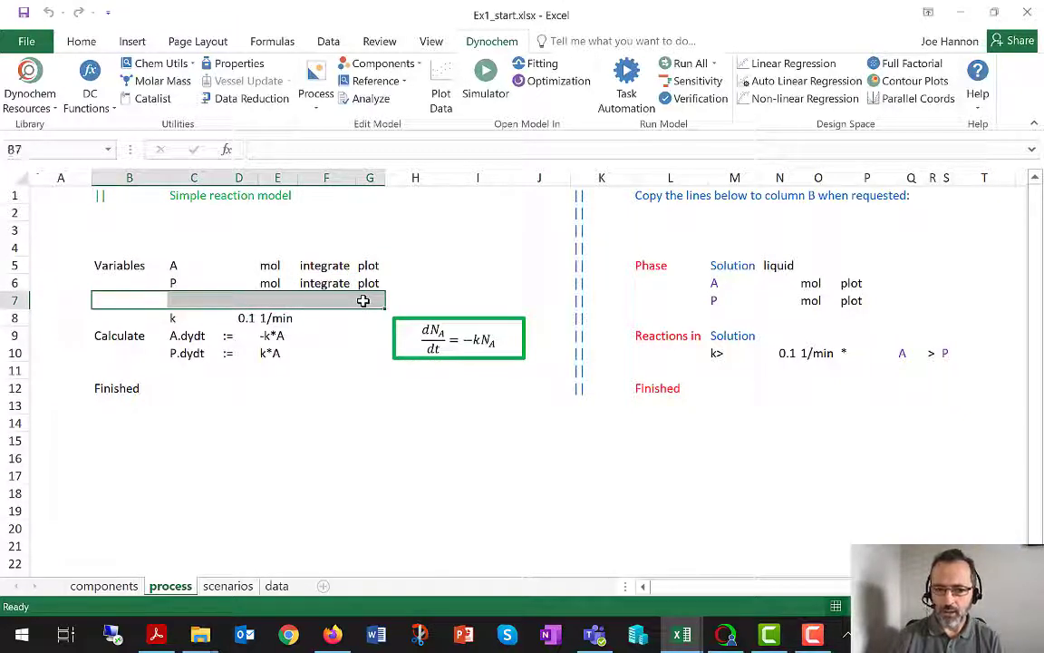
left_click(129, 265)
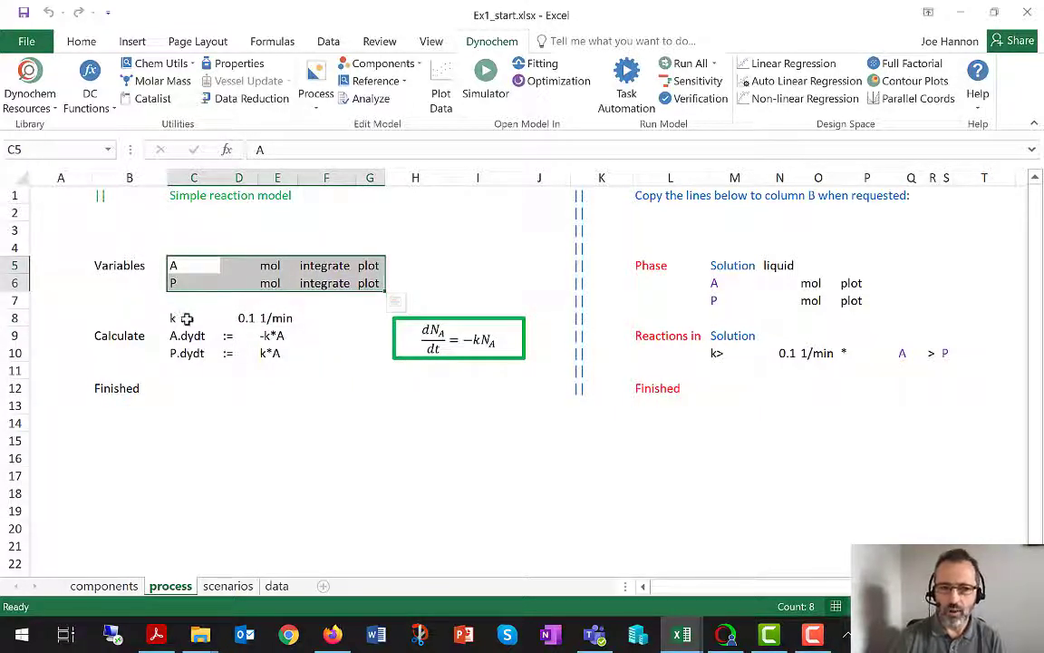
Step: Review rate constant k = 0.1 and calculations A.dydt = -k*A, P.dydt = k*A
left_click(239, 317)
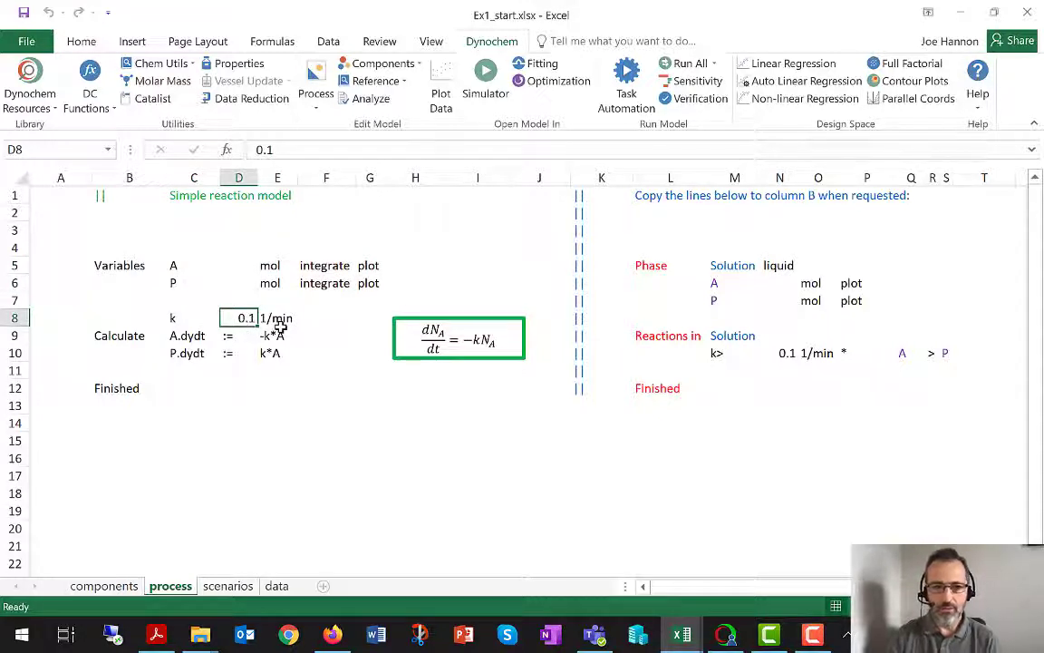
left_click(277, 317)
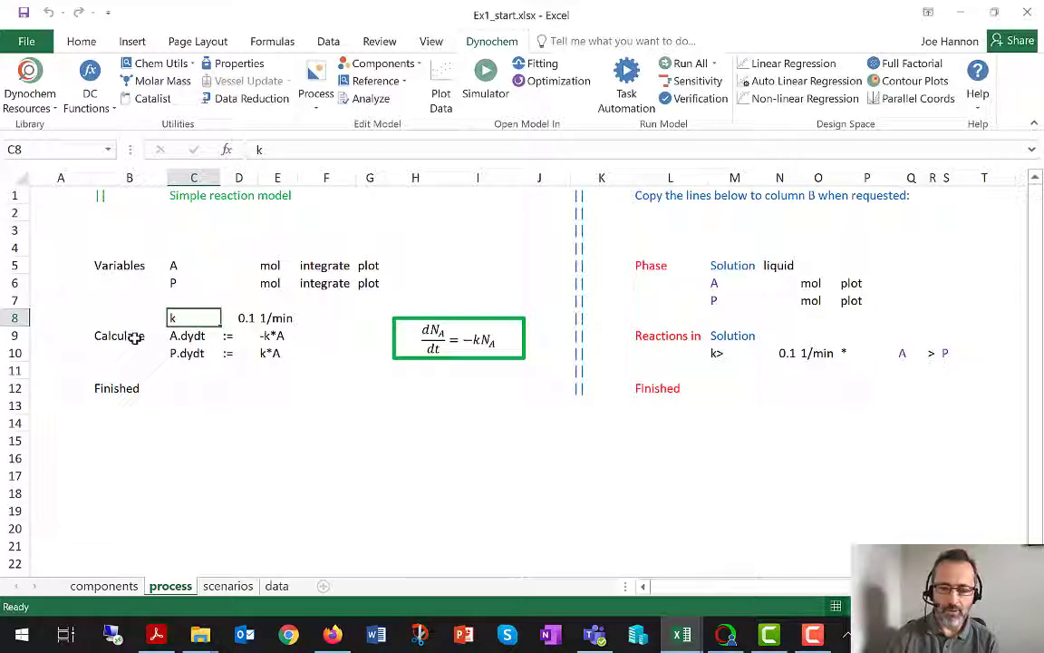
left_click(193, 336)
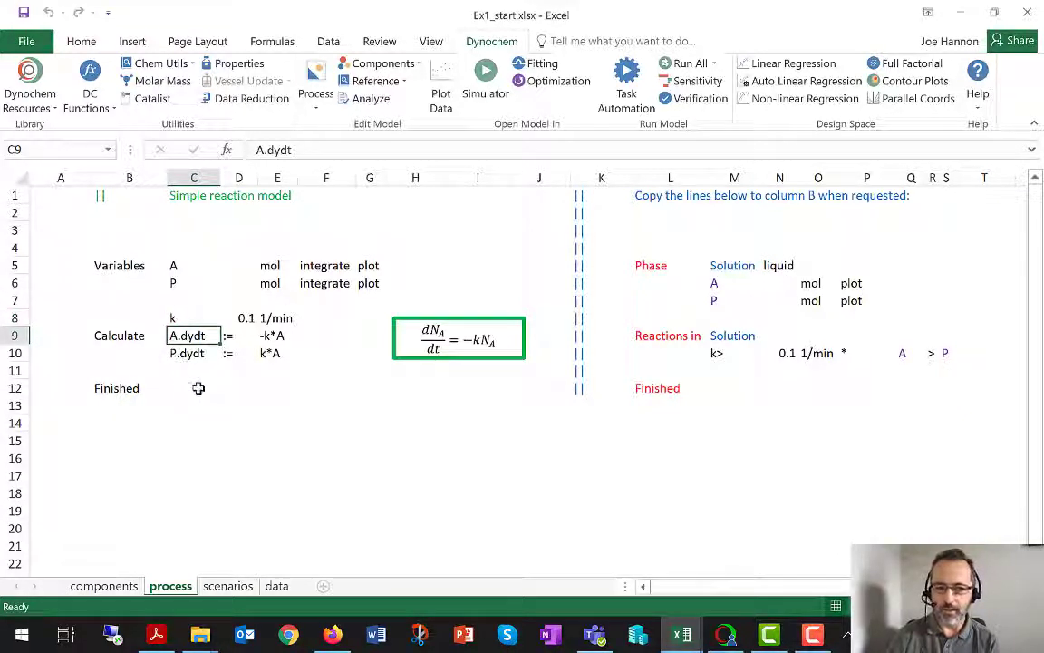
mouse_move(179, 270)
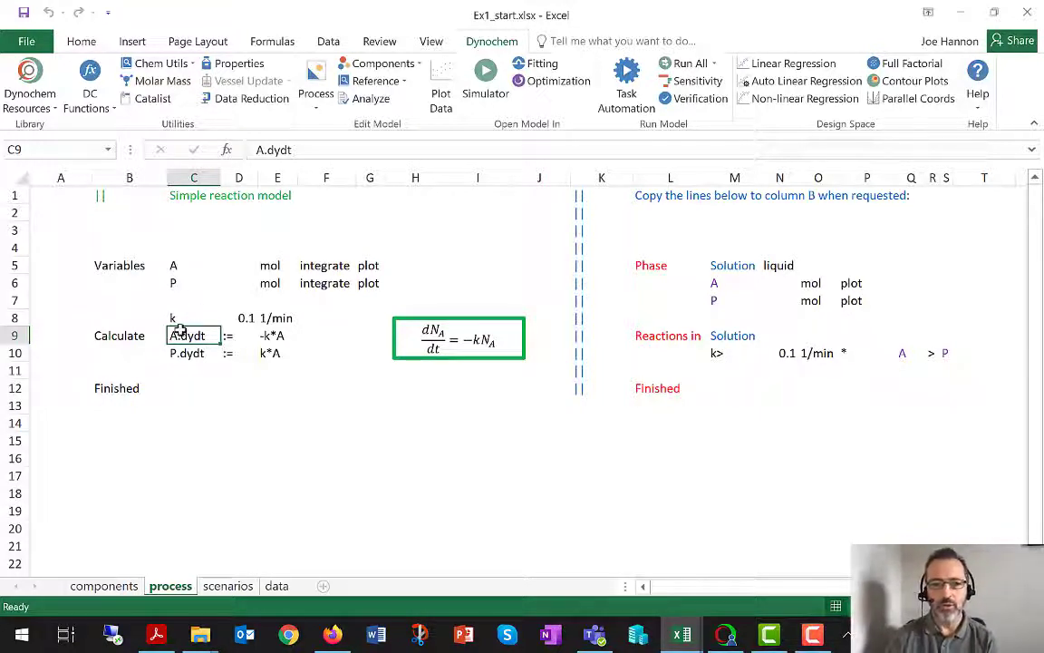
mouse_move(214, 379)
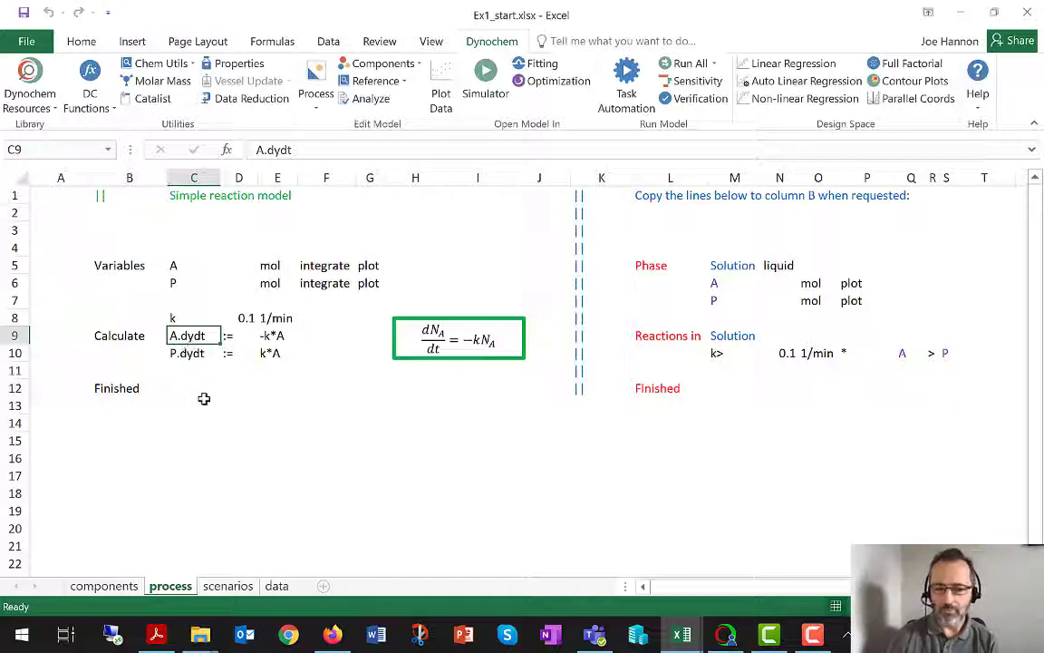
left_click(238, 336)
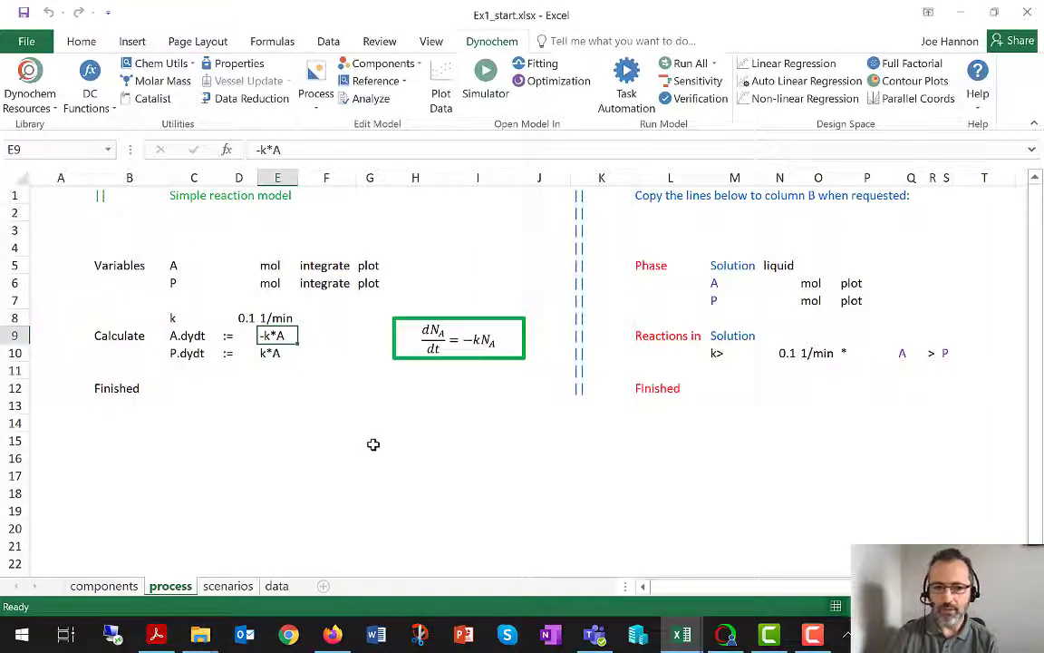
mouse_move(399, 414)
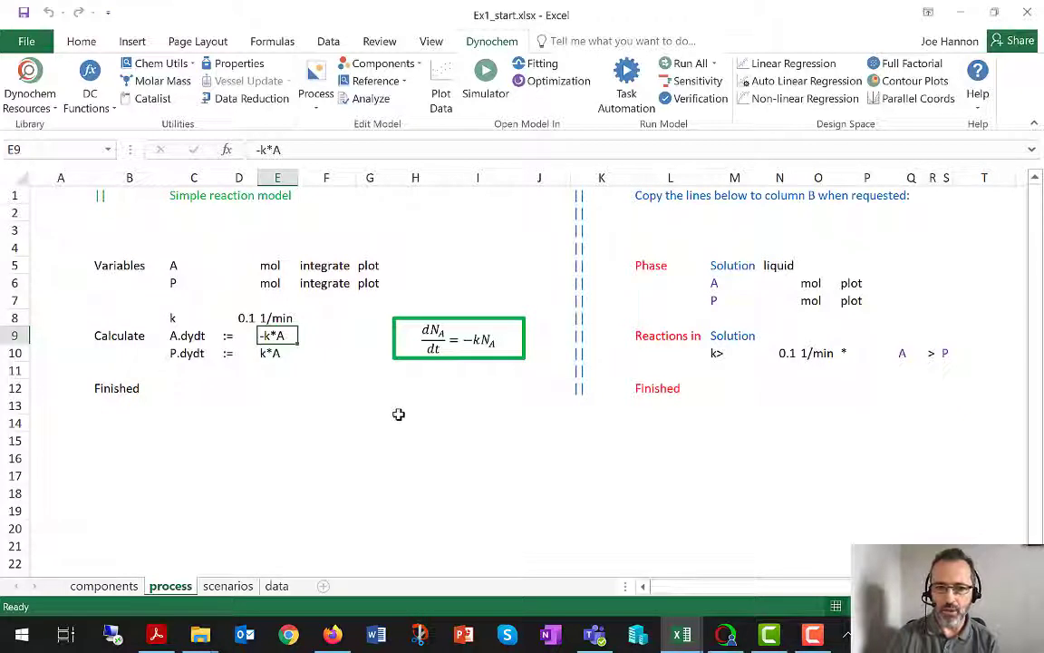
left_click(193, 353)
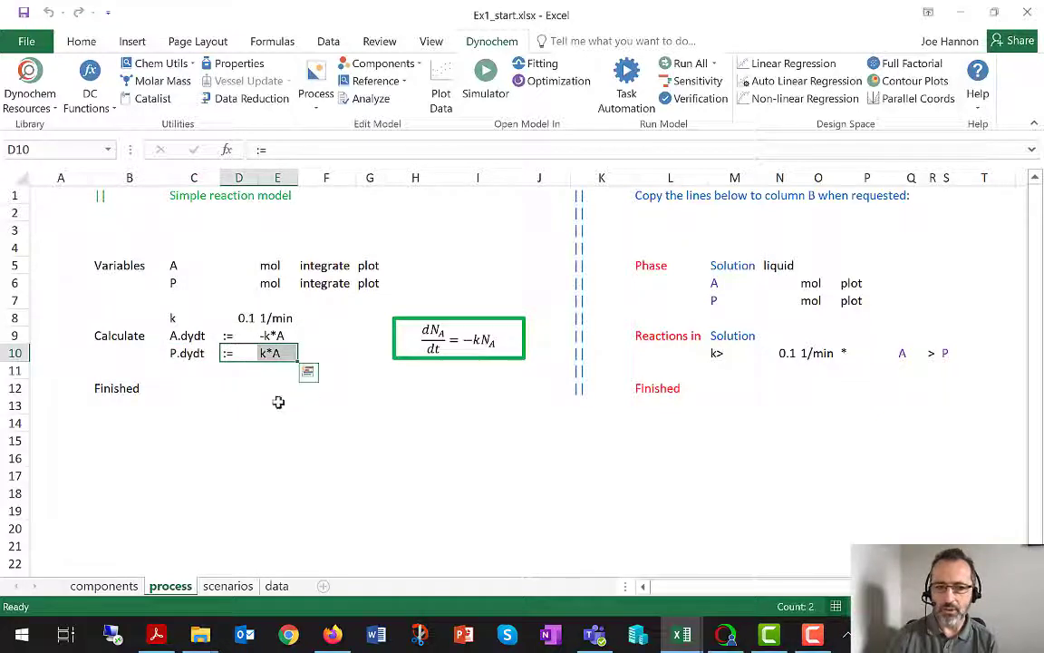
Step: Check the Finished keyword, the dN_A/dt equation box and the Variables keyword
left_click(277, 405)
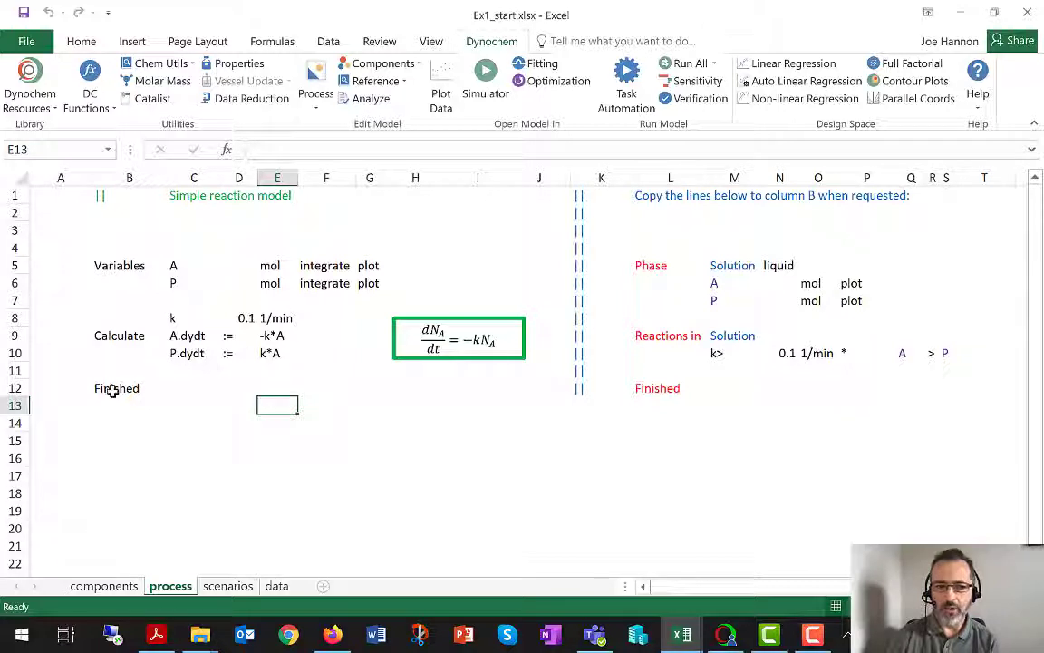
left_click(116, 388)
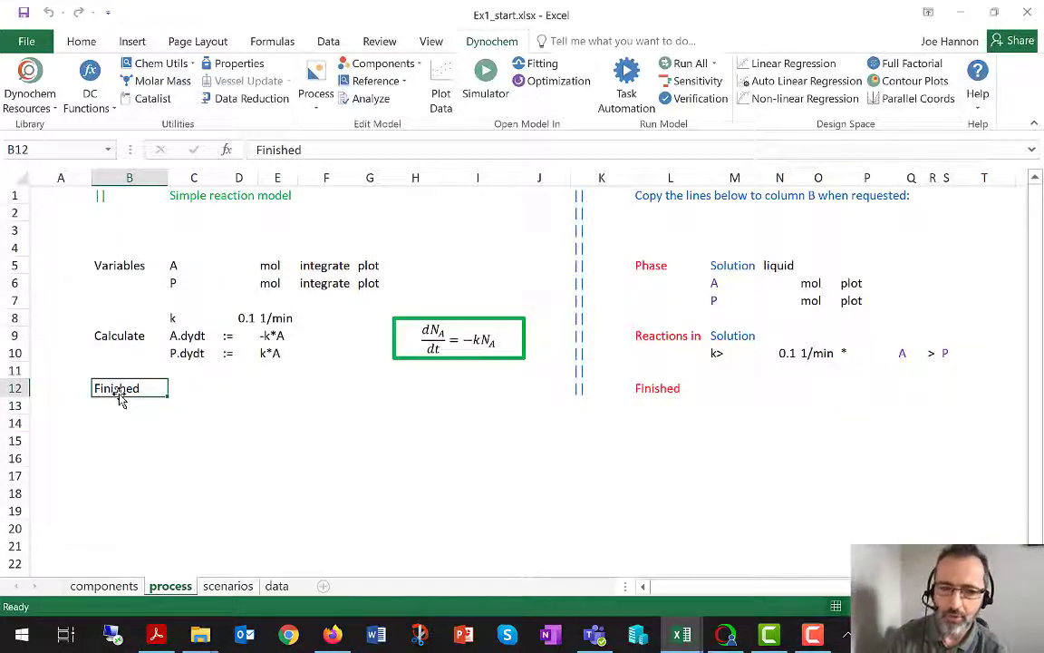
mouse_move(124, 425)
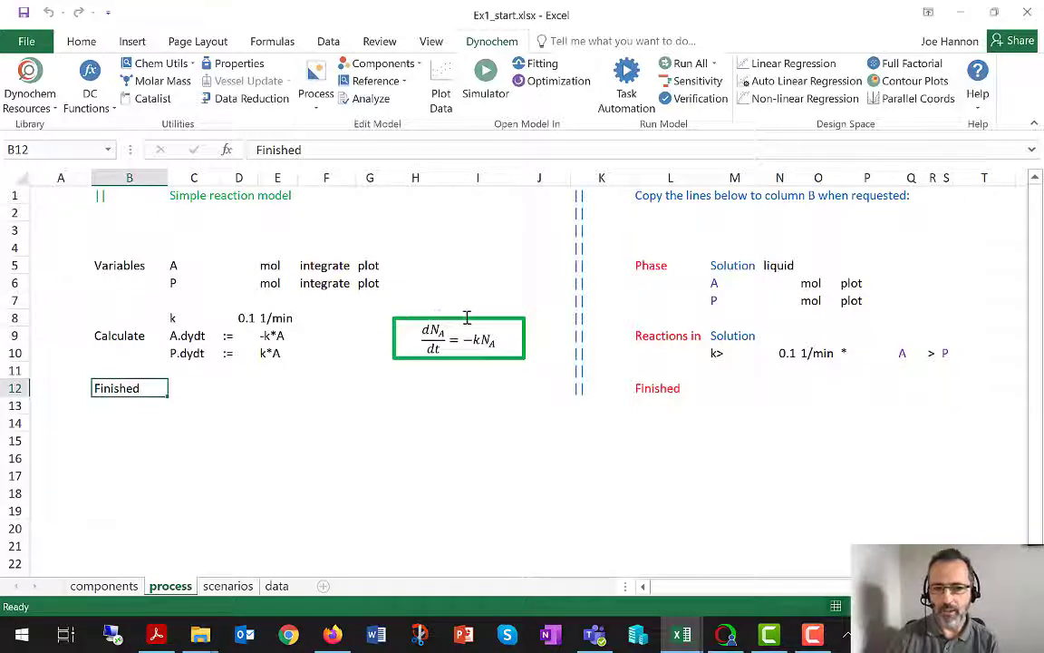
left_click(458, 340)
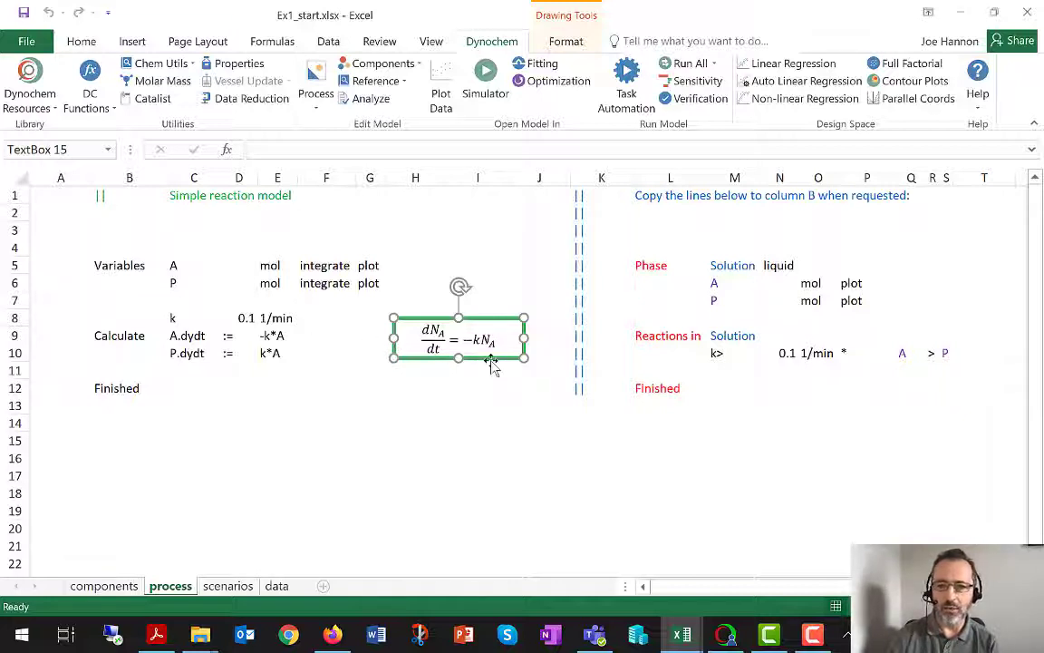
mouse_move(522, 386)
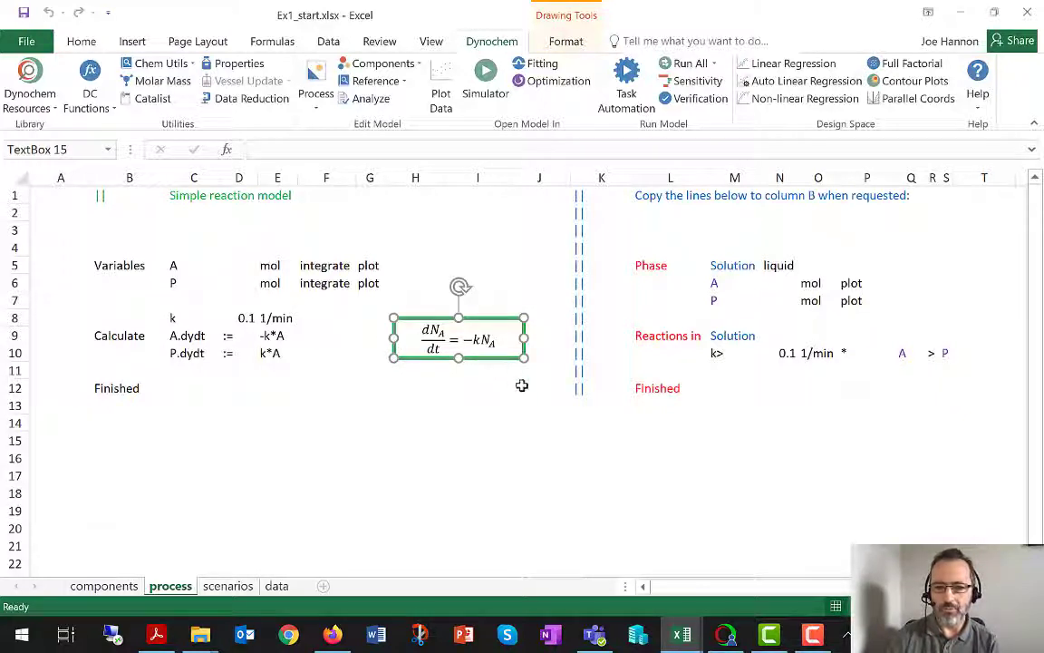
left_click(539, 388)
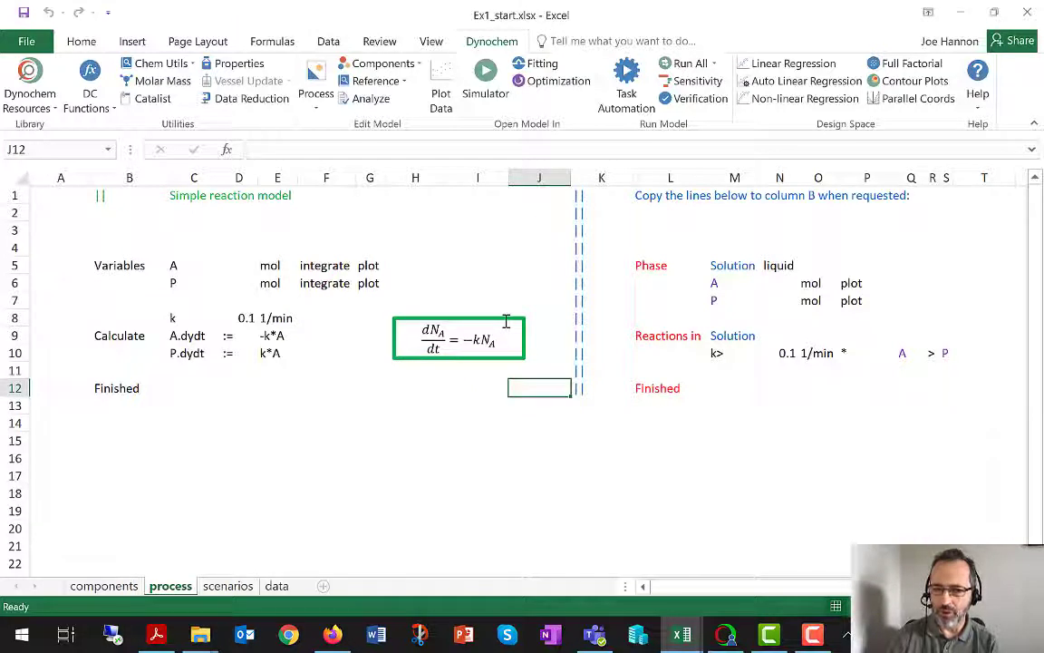
mouse_move(390, 289)
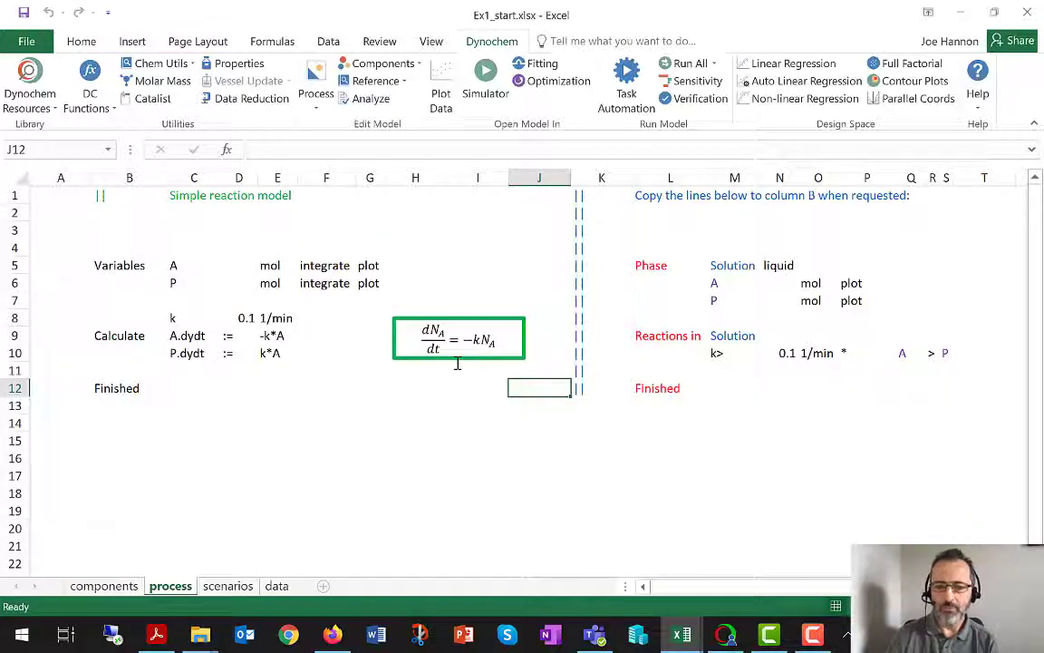
mouse_move(470, 361)
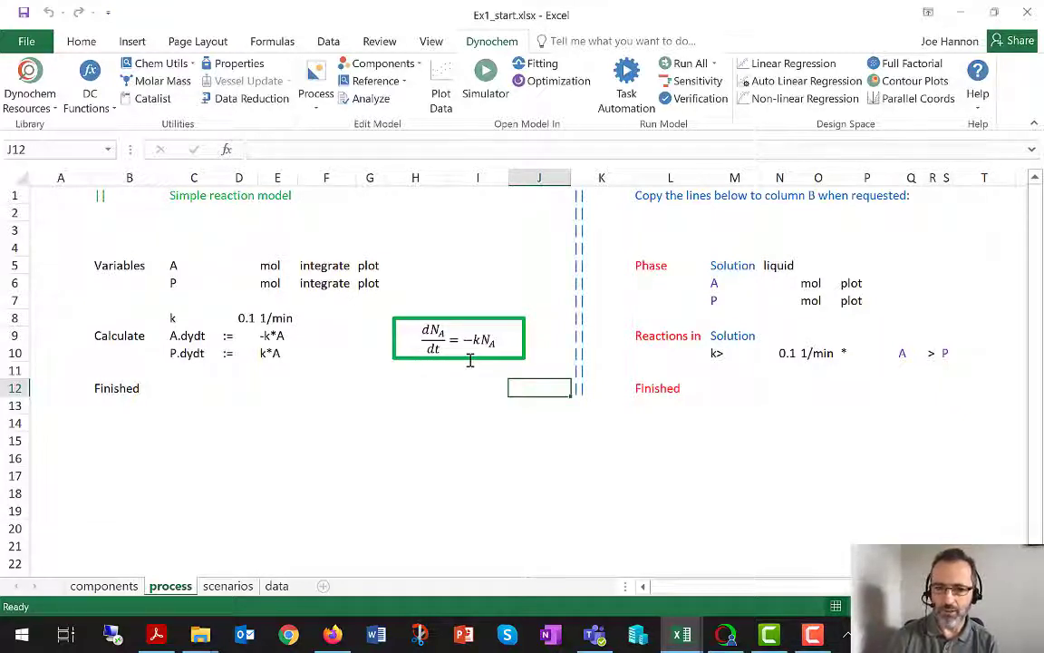
left_click(129, 387)
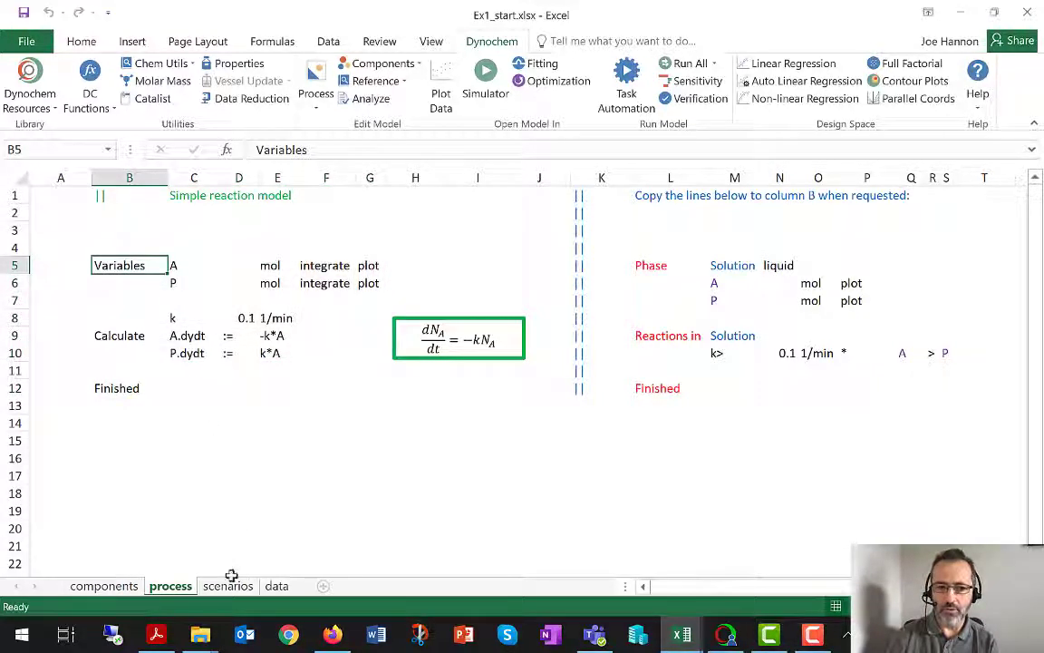
Step: Review the scenarios sheet's Variables label in C2 and Solution line in L2, then go to data
left_click(227, 586)
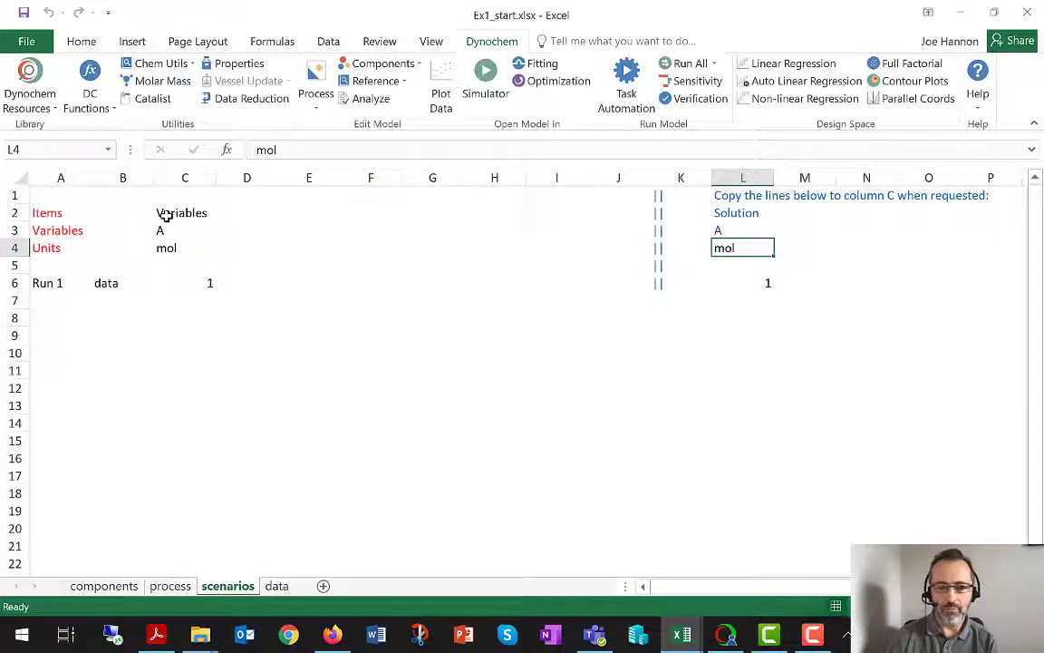
left_click(185, 212)
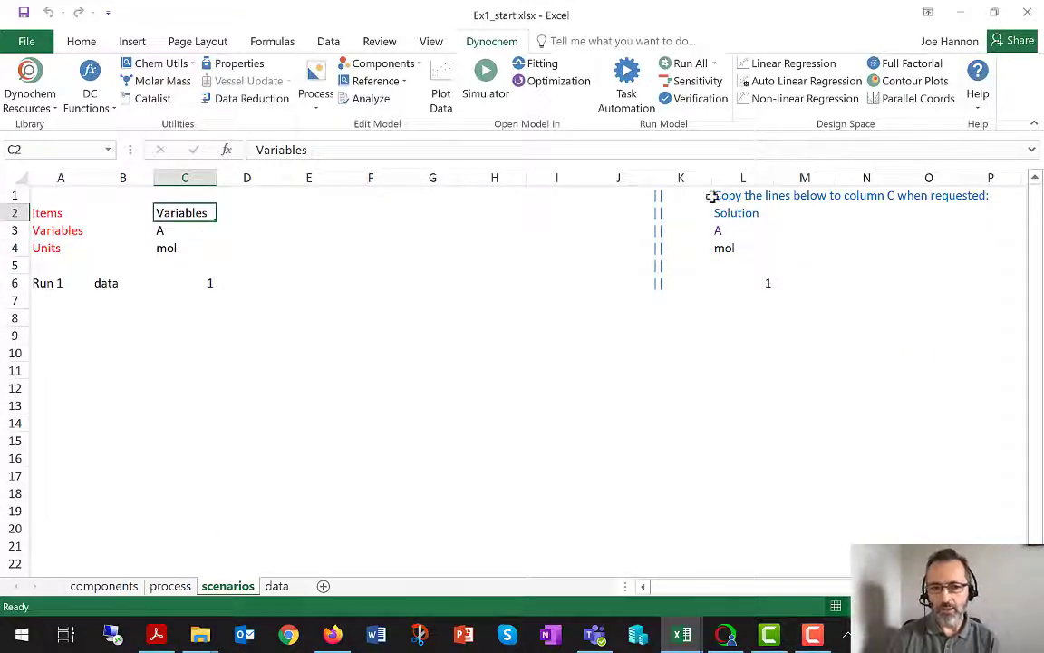
left_click(744, 212)
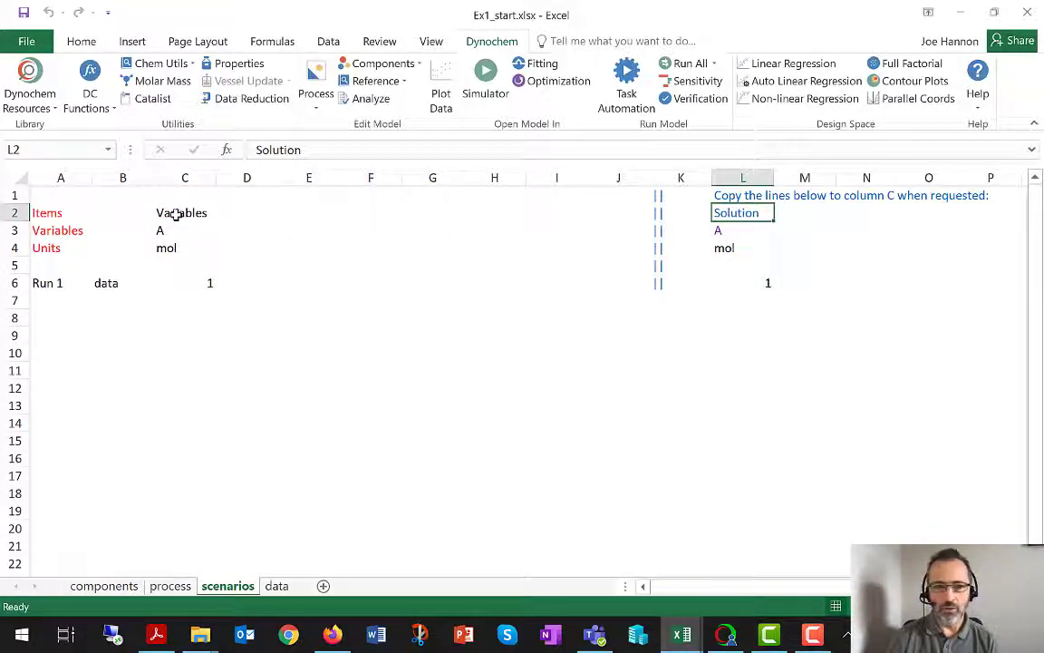
left_click(185, 212)
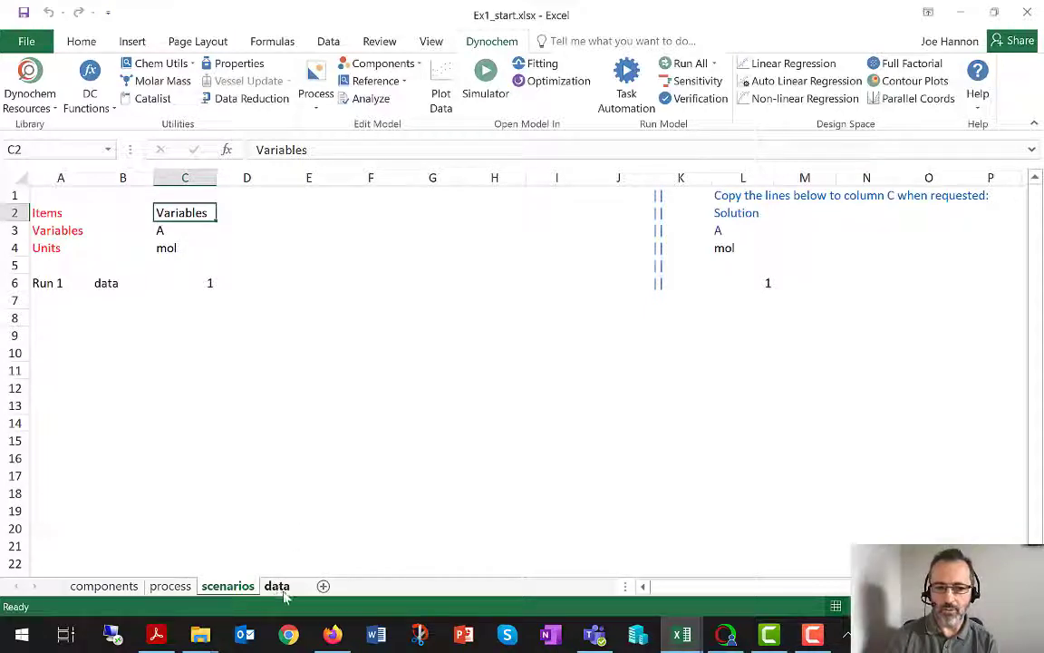
left_click(276, 586)
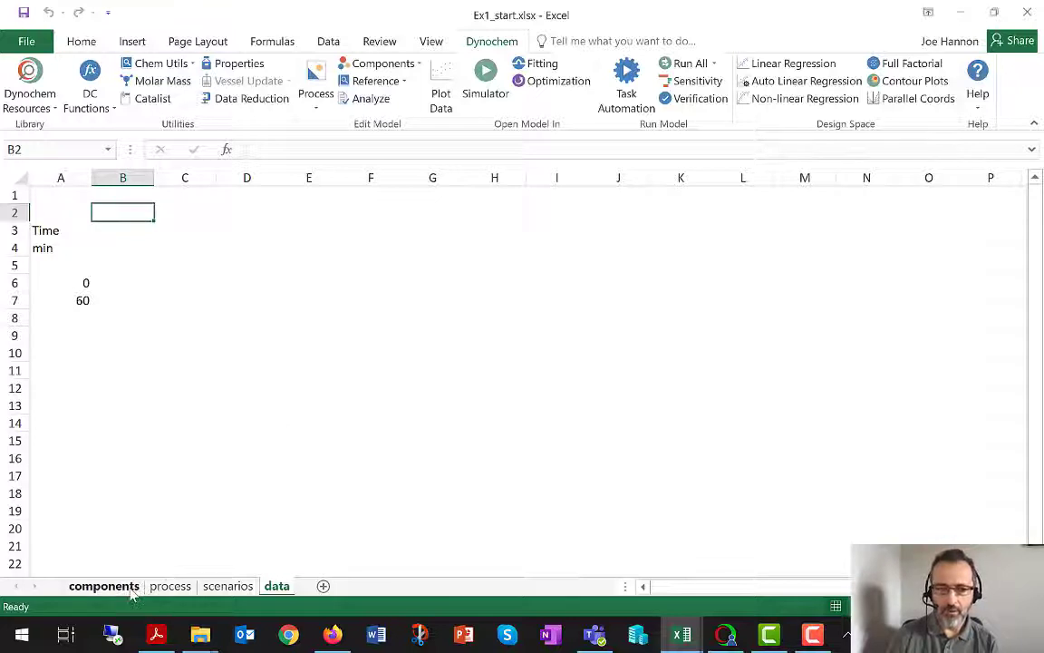
Step: Review the components sheet's A and P rows with MW 100
left_click(103, 586)
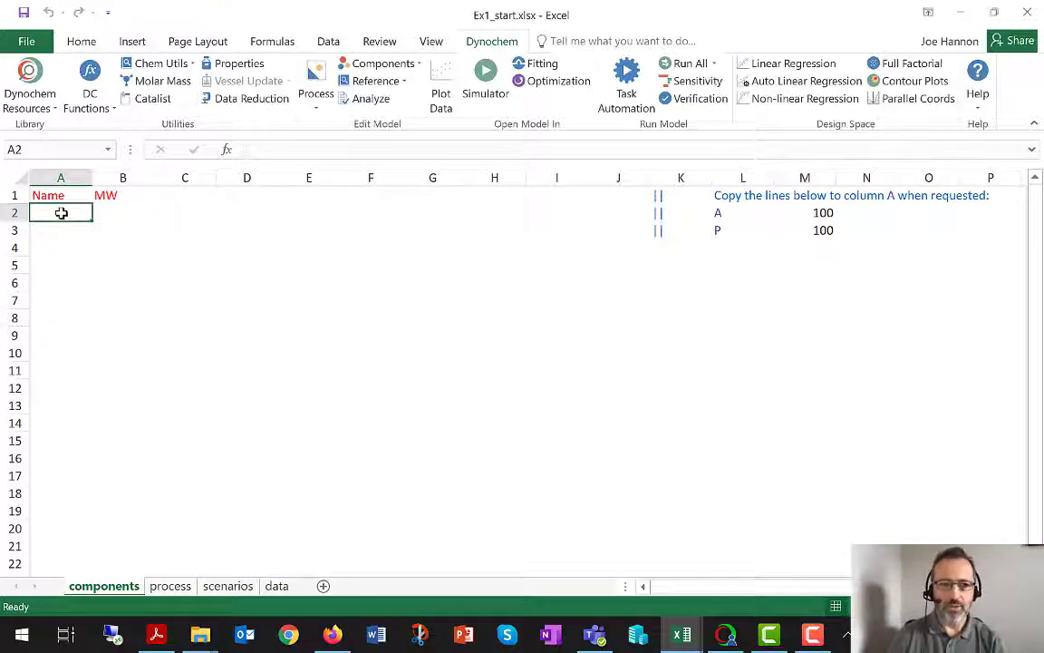
left_click_drag(61, 212, 123, 229)
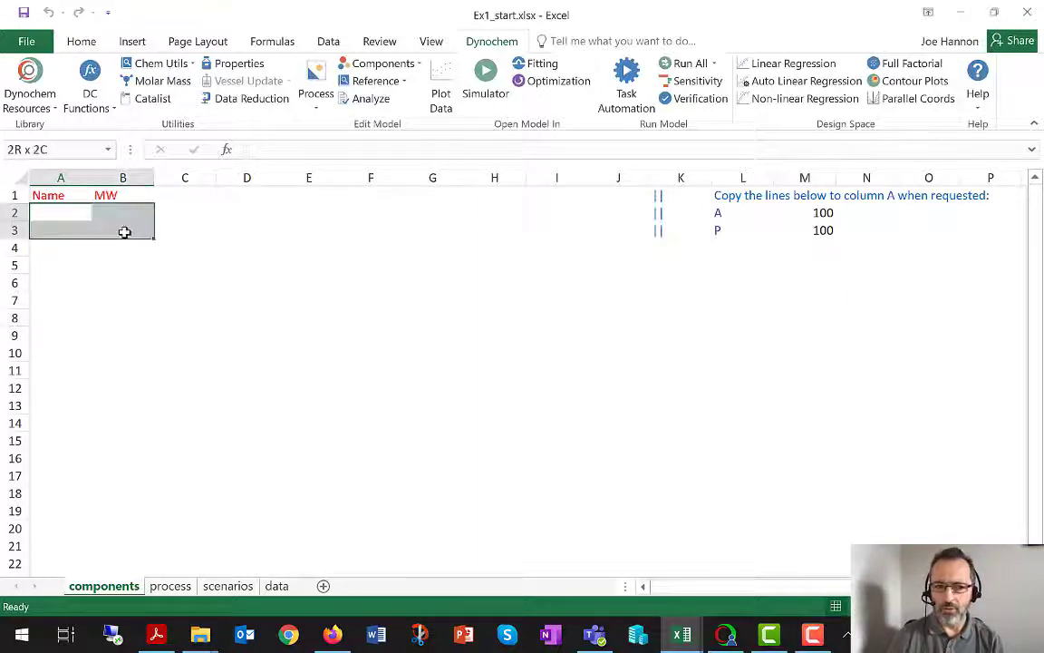
left_click(61, 212)
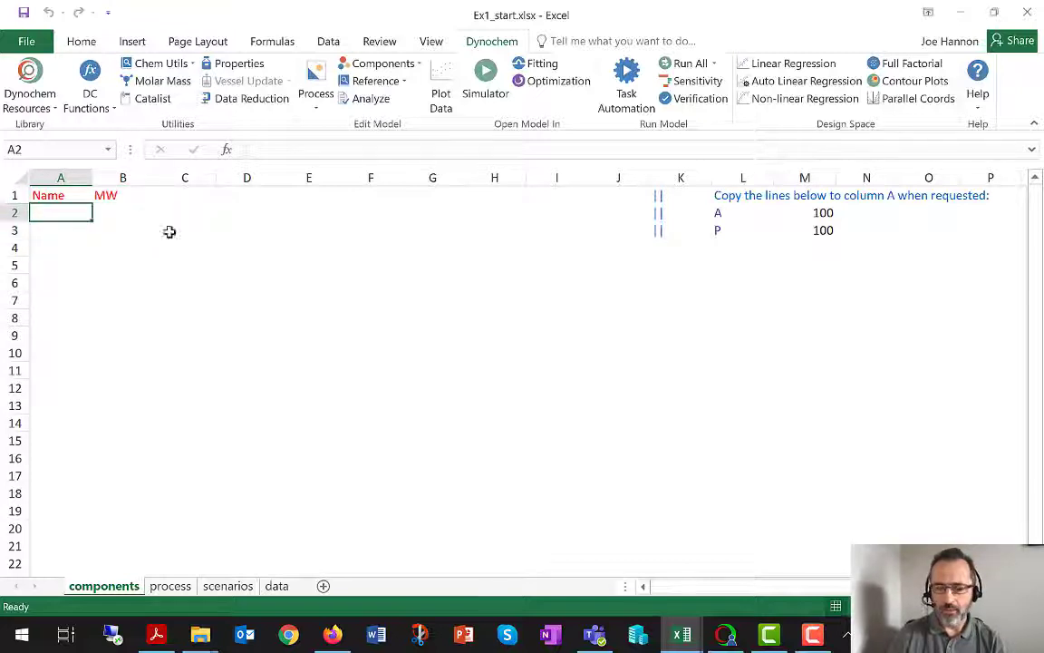
mouse_move(709, 201)
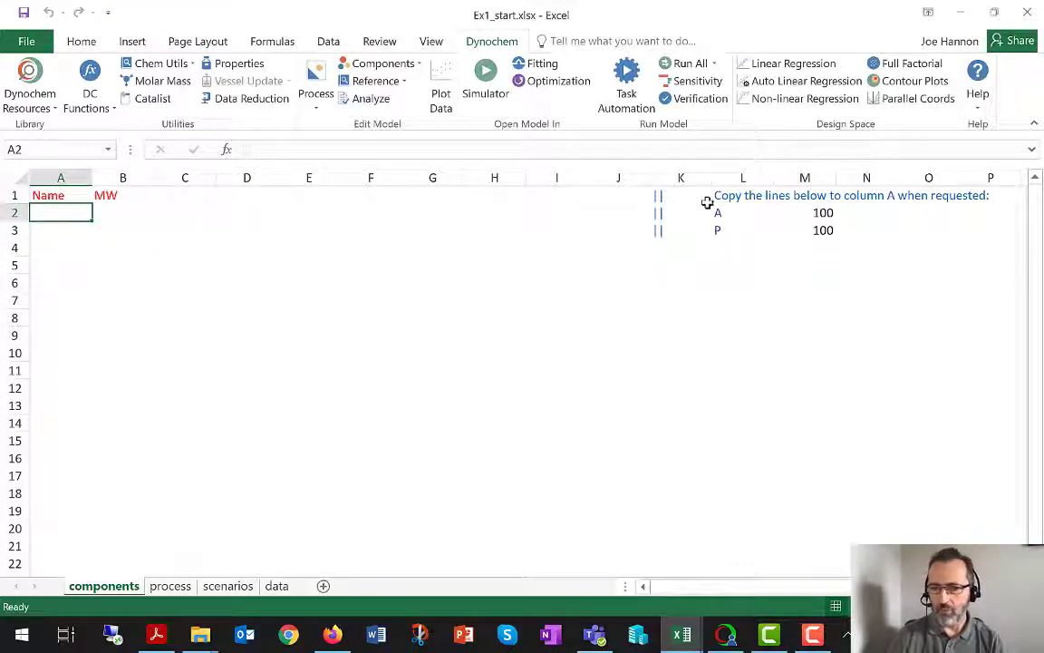
left_click_drag(717, 212, 823, 229)
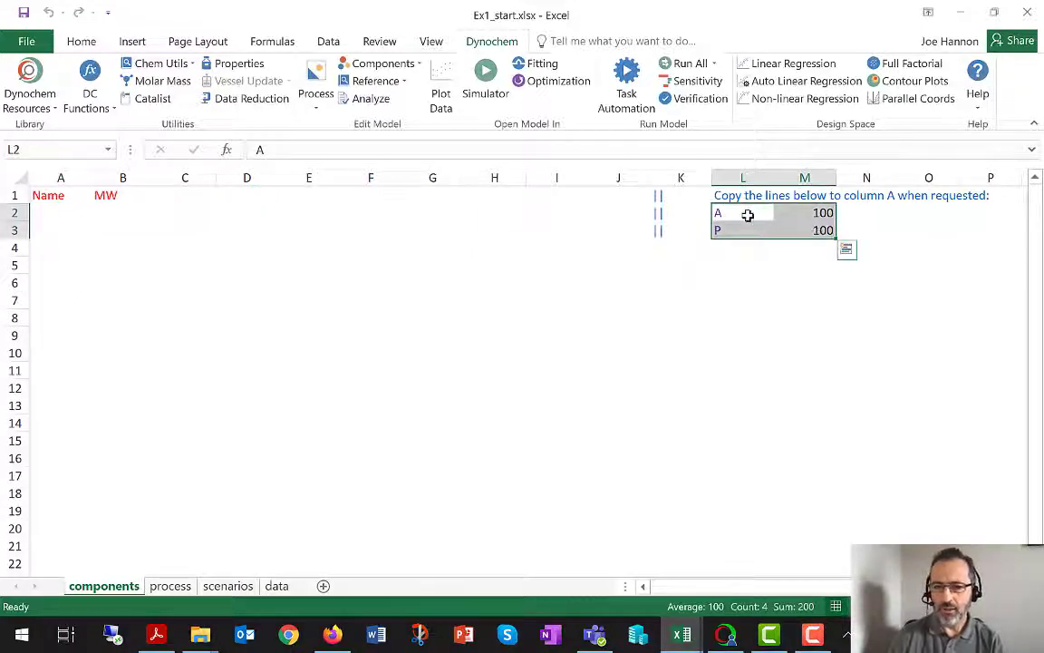
left_click_drag(748, 215, 807, 230)
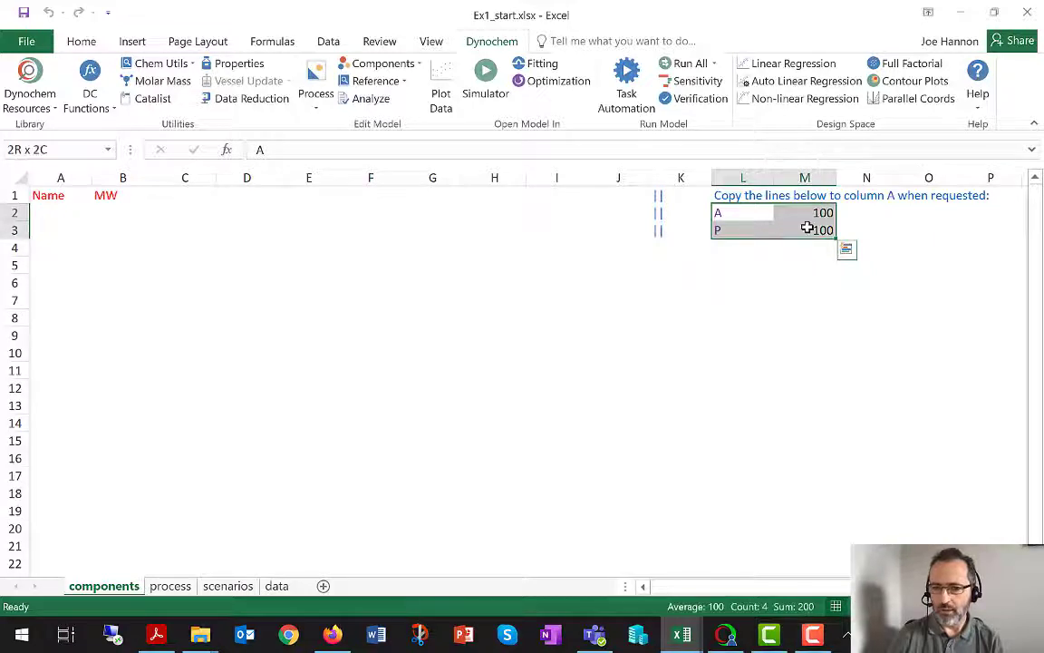
left_click(59, 211)
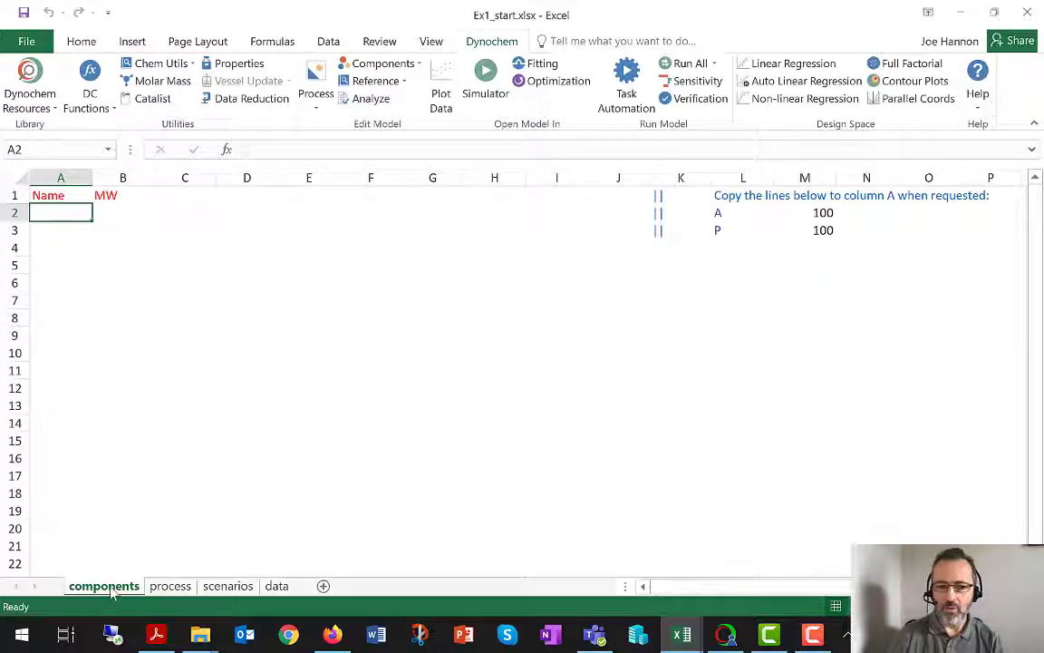
Step: Open the process sheet's model in Dynochem Simulator and accept the parsing result
right_click(103, 586)
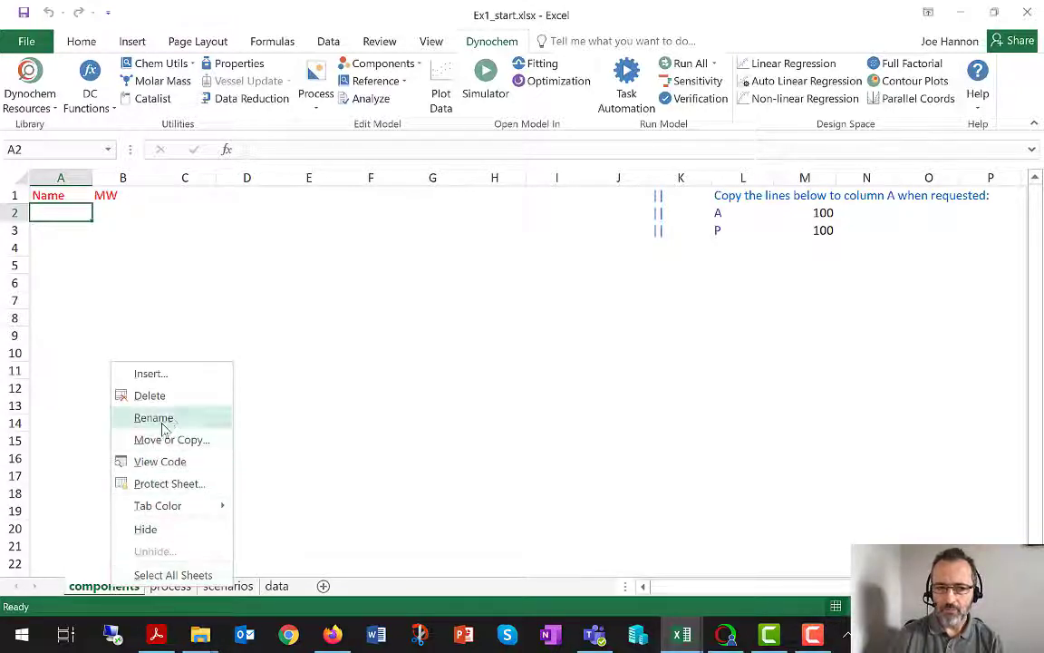
mouse_move(149, 395)
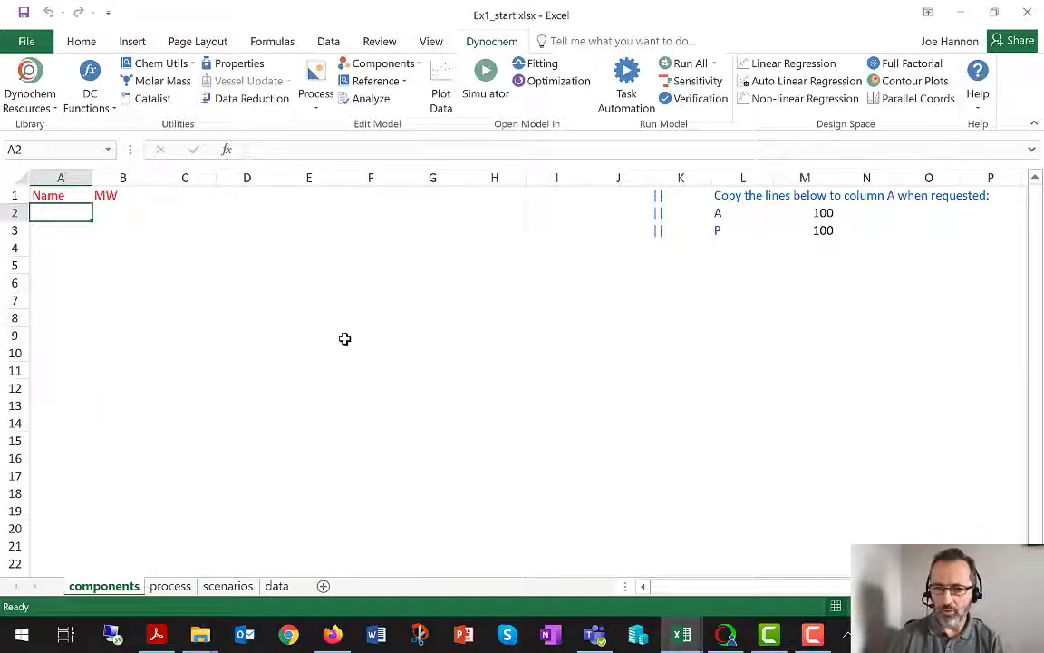
left_click(169, 586)
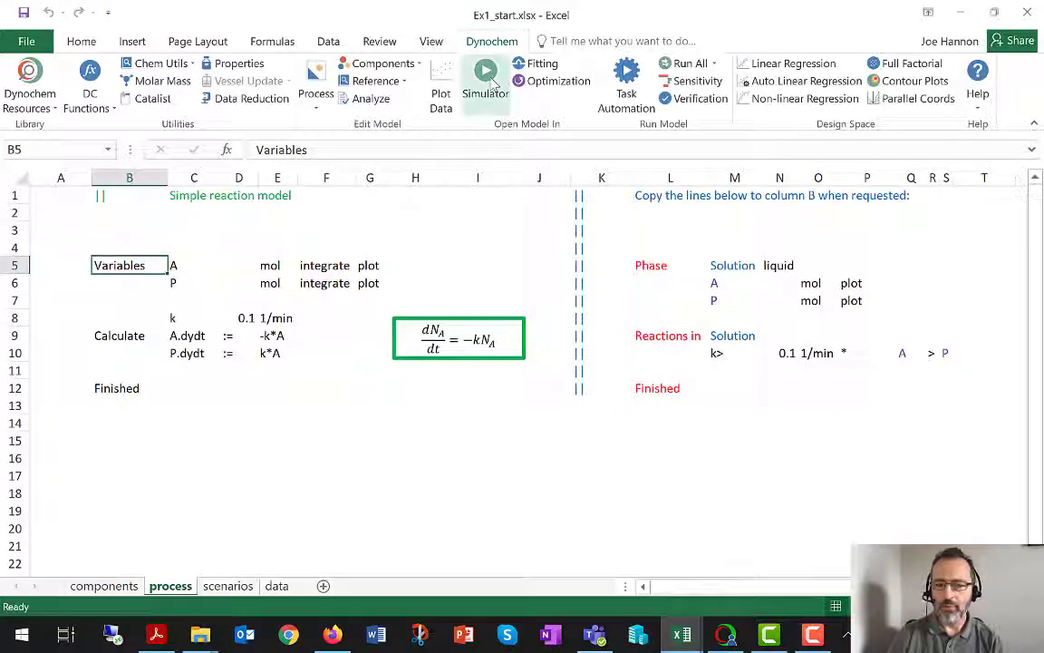
left_click(486, 81)
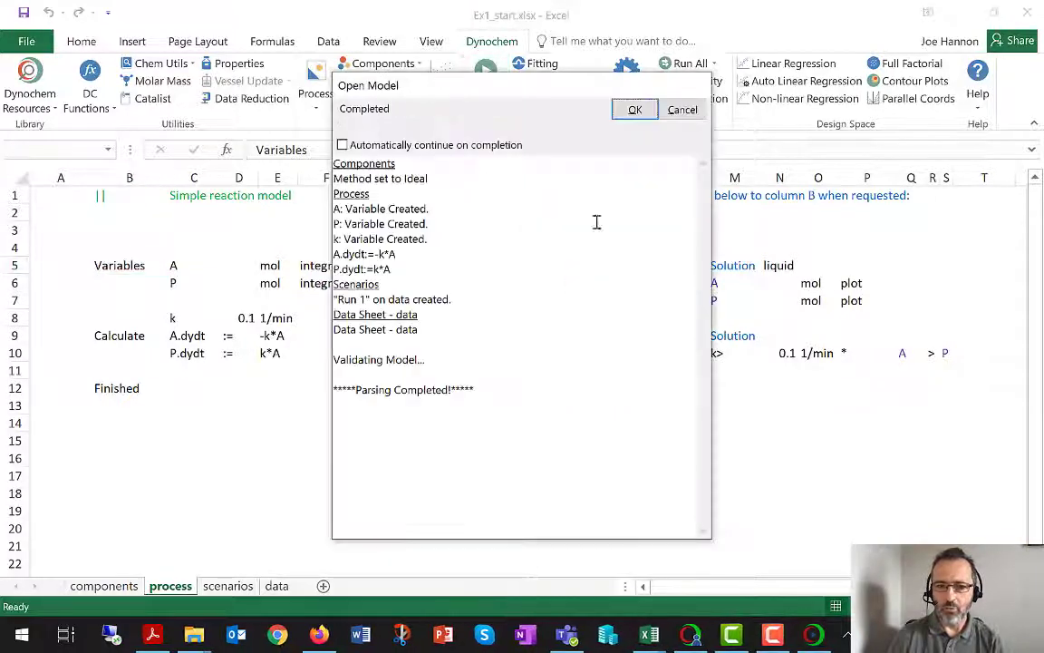
left_click(634, 109)
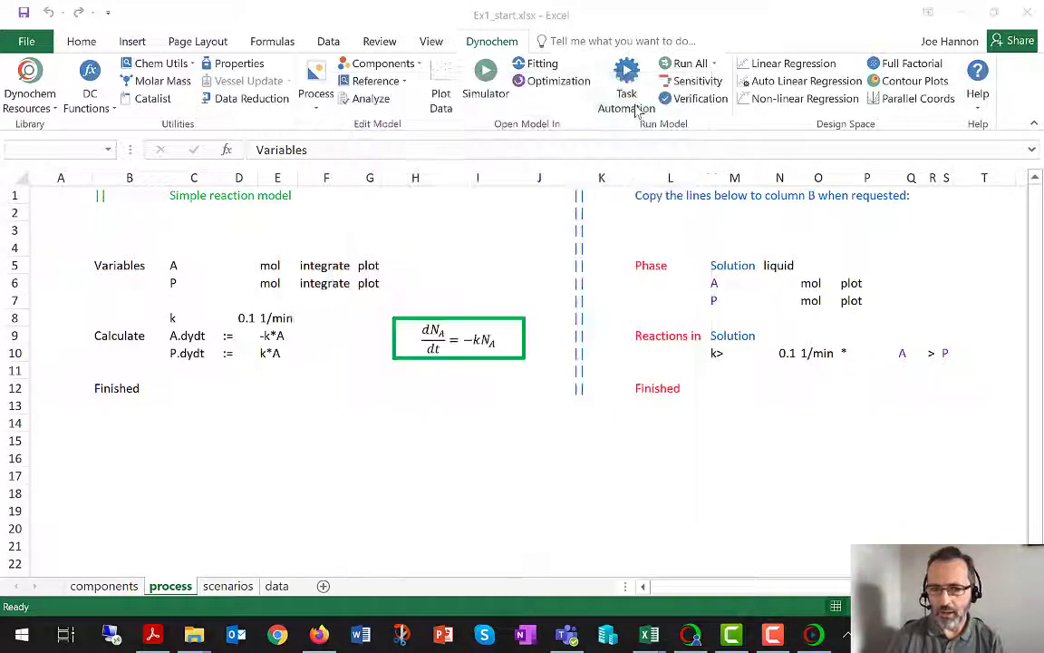
left_click(485, 82)
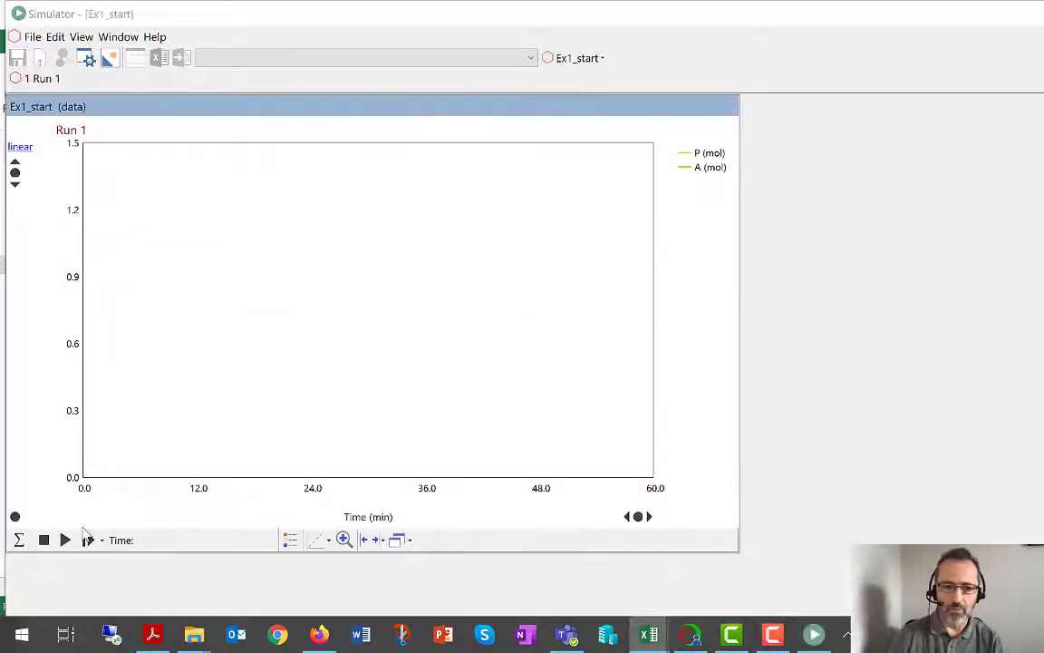
Step: Simulate Run 1 to 60 min and show the calculated end values
left_click(65, 539)
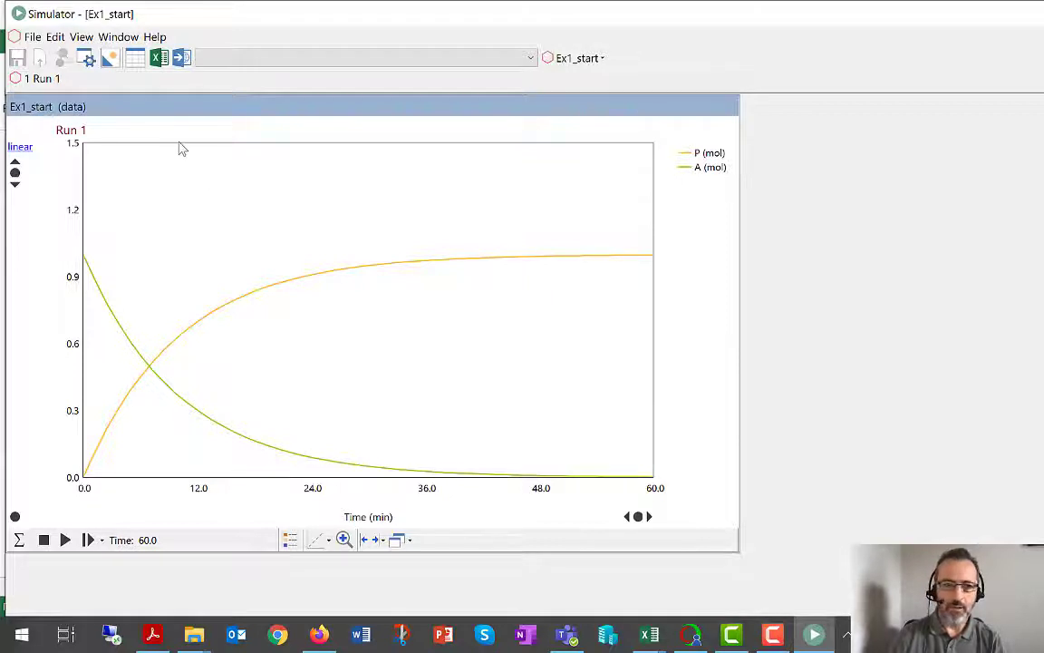
left_click(110, 58)
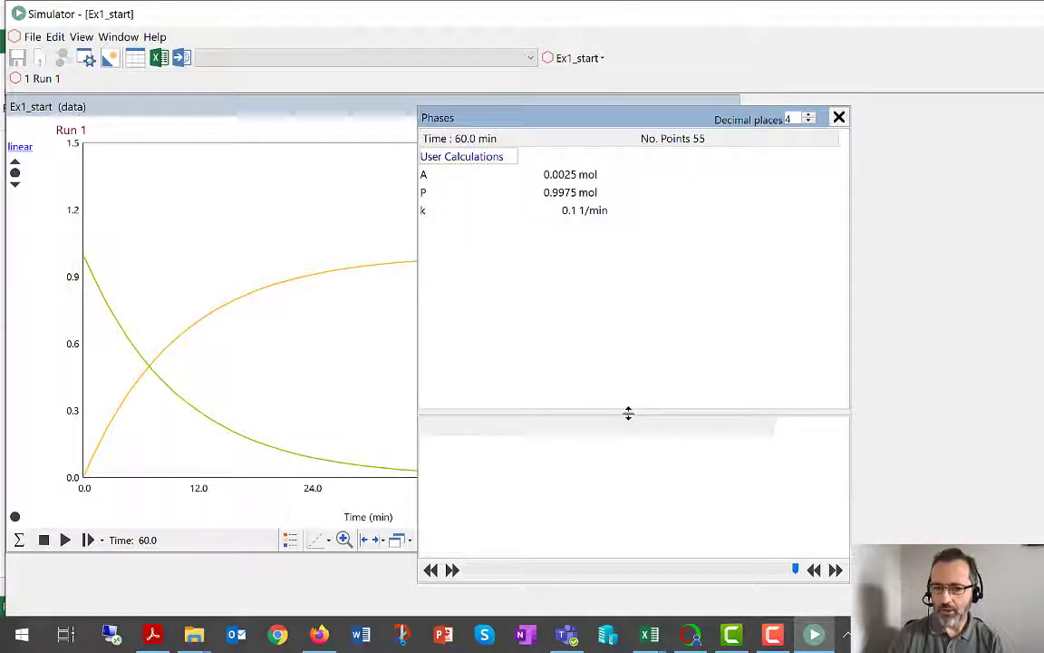
Step: Shrink the values table's upper pane, then close the end-of-run values table
left_click_drag(628, 413, 629, 344)
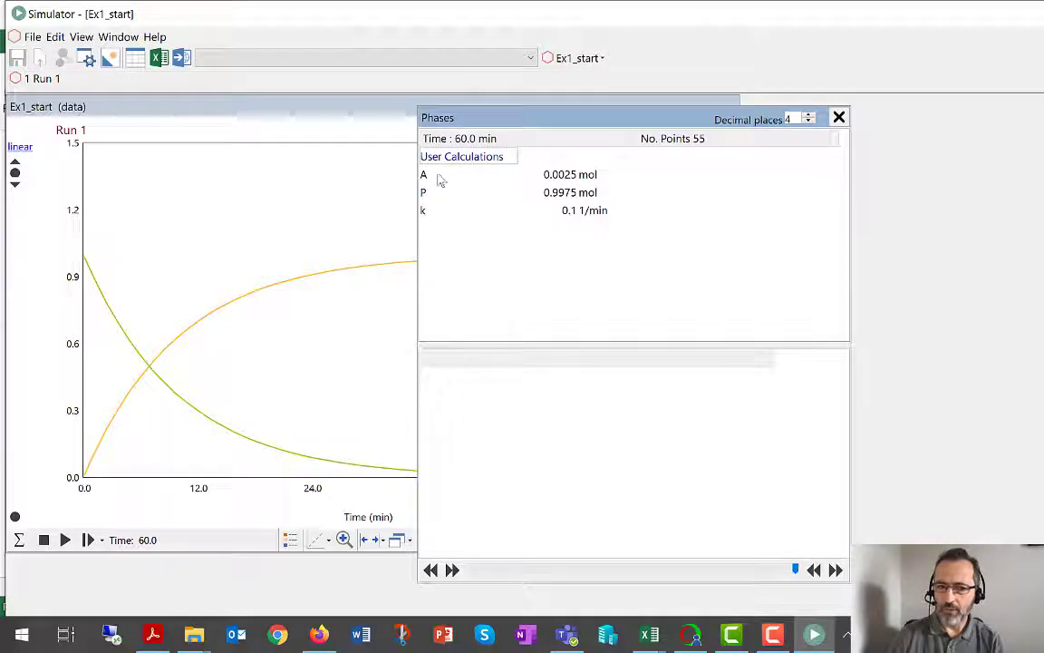
mouse_move(480, 281)
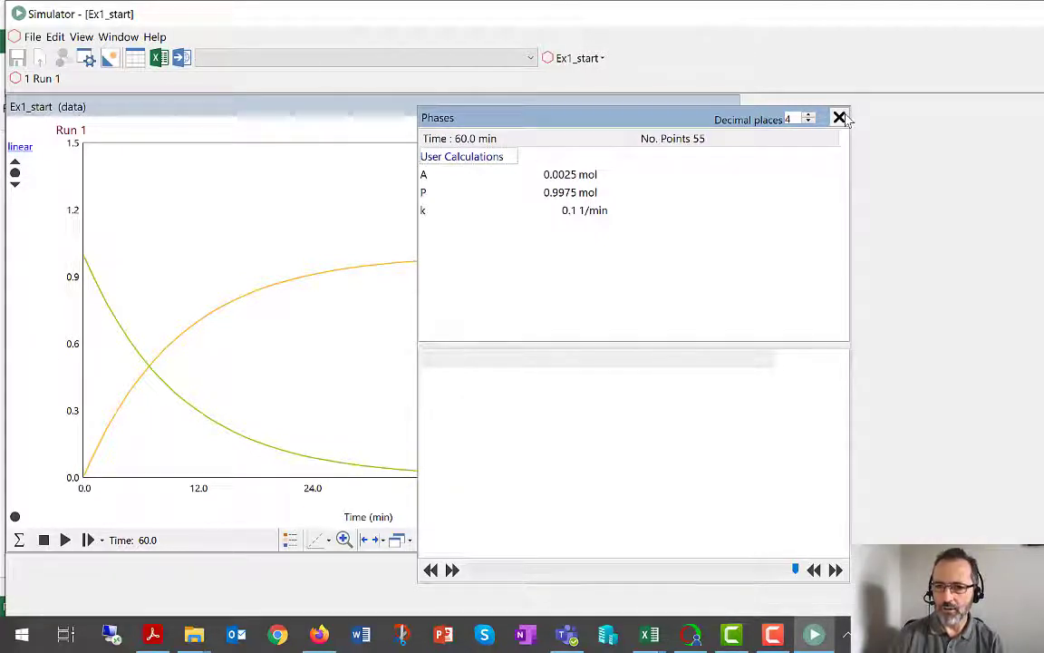
left_click(838, 118)
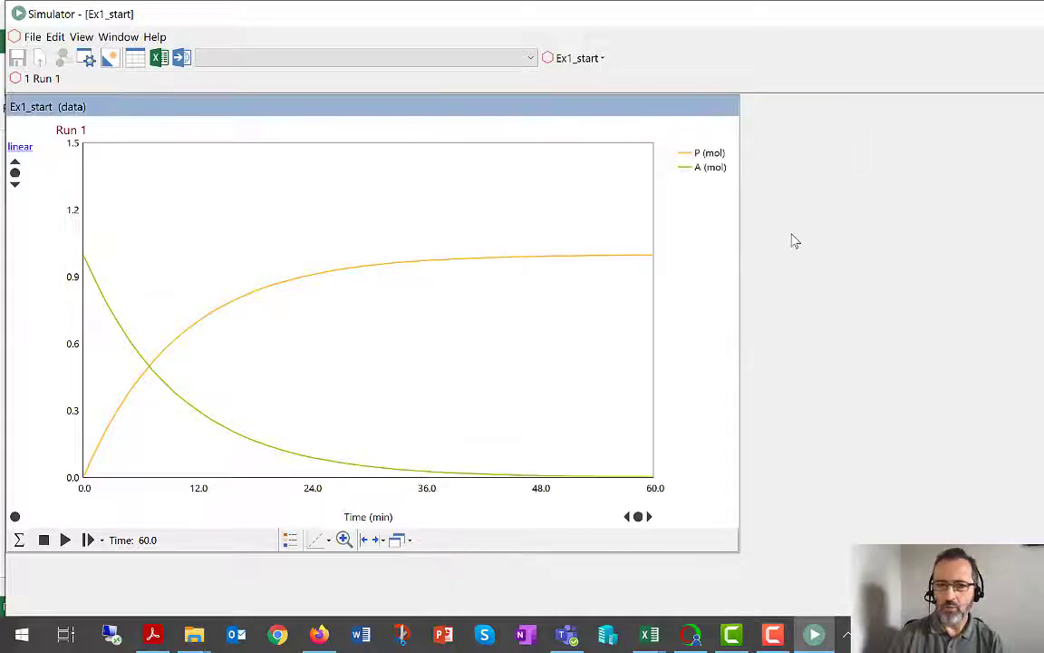